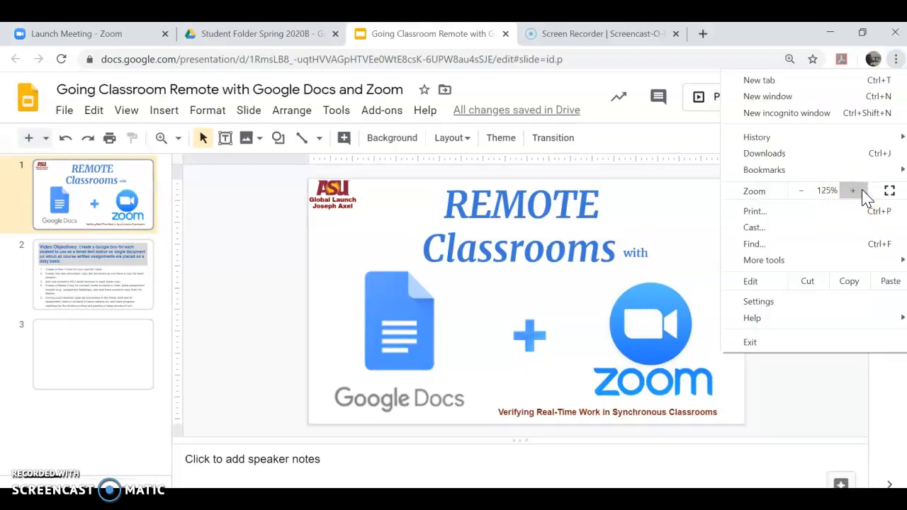
- Reduce the browser page zoom from 125% to 100% so the title slide fits
{"action": "left_click", "coordinate": [801, 190]}
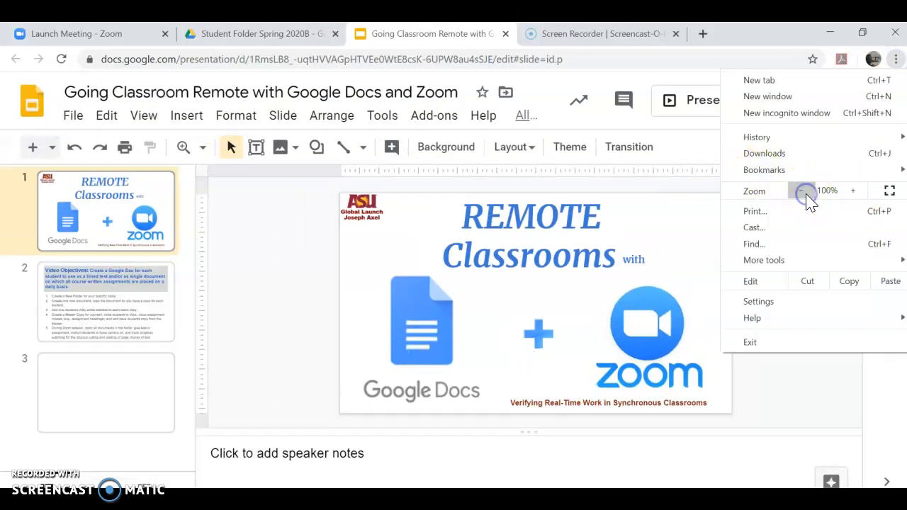
{"action": "left_click", "coordinate": [808, 366]}
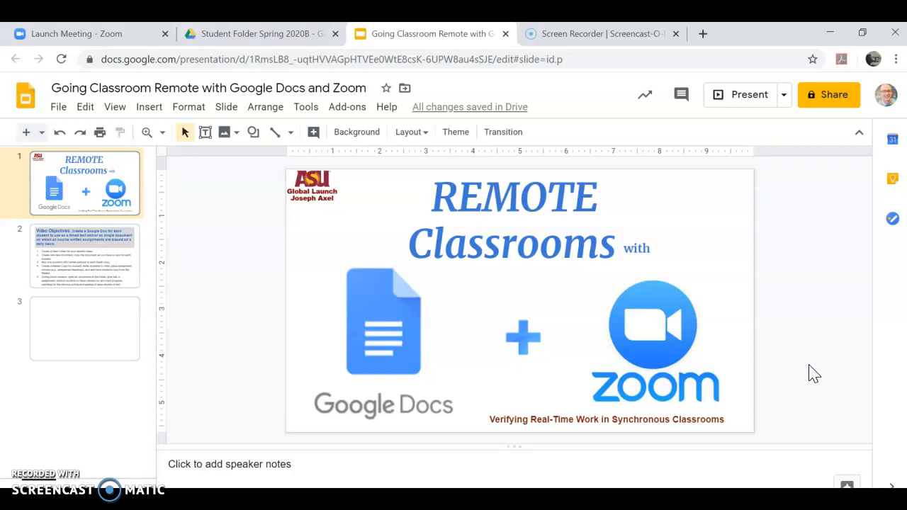
{"action": "mouse_move", "coordinate": [810, 371]}
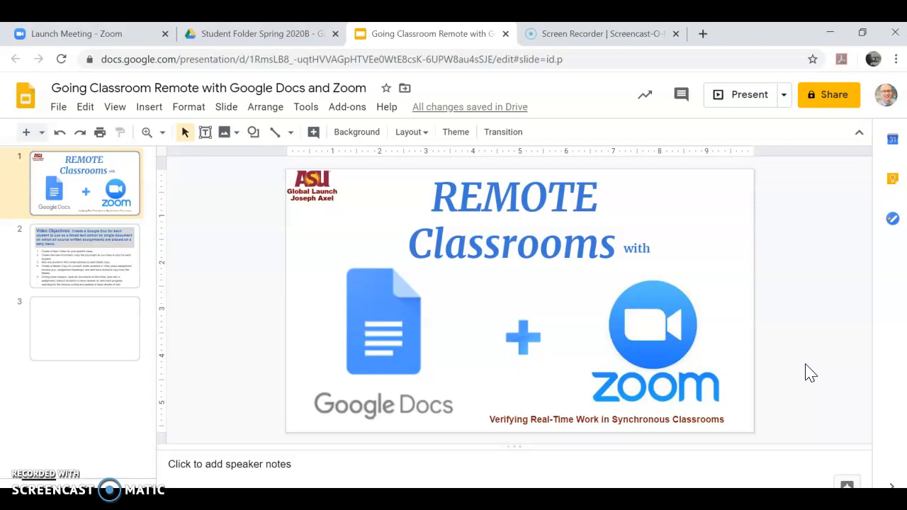
- Show slide 2, Video Objectives, from the filmstrip
{"action": "left_click", "coordinate": [85, 255]}
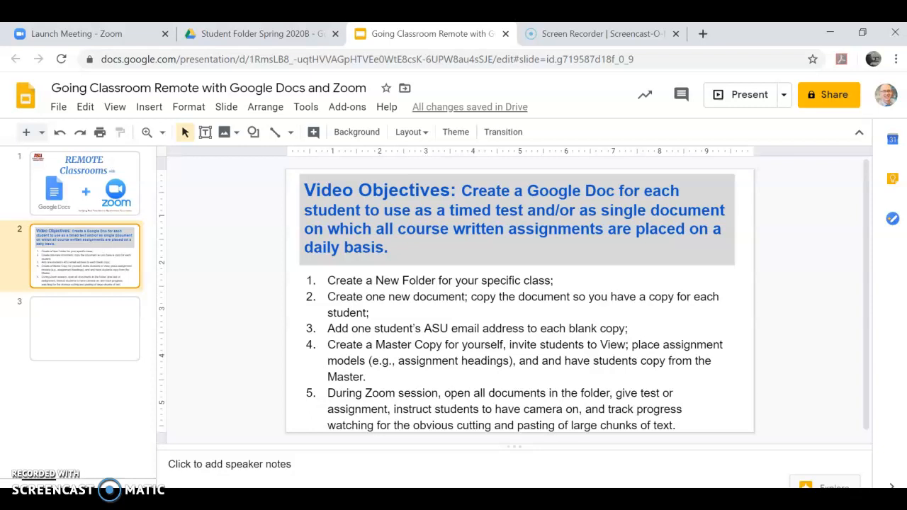
{"action": "mouse_move", "coordinate": [763, 354]}
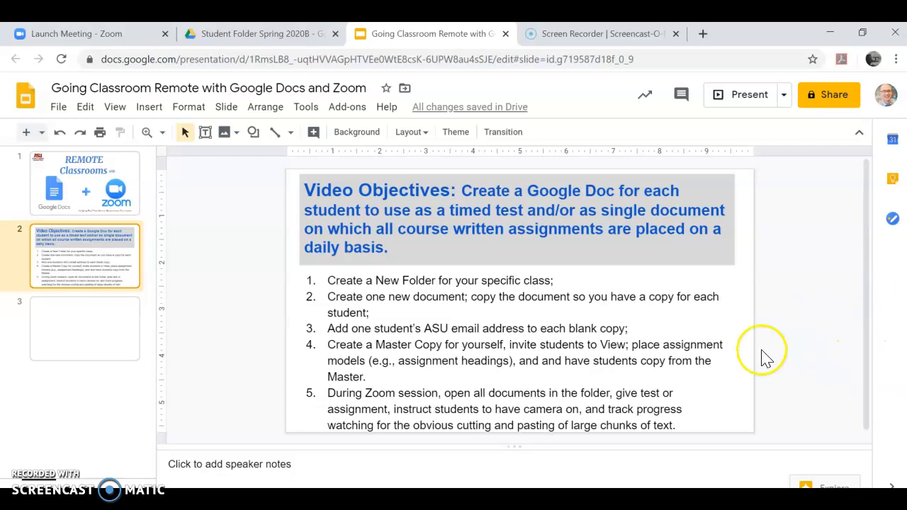
{"action": "mouse_move", "coordinate": [709, 333]}
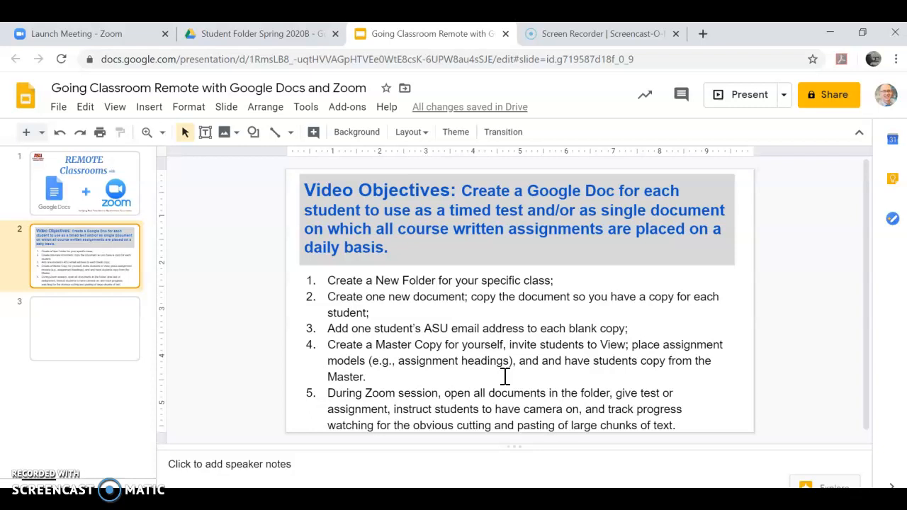
{"action": "mouse_move", "coordinate": [238, 54]}
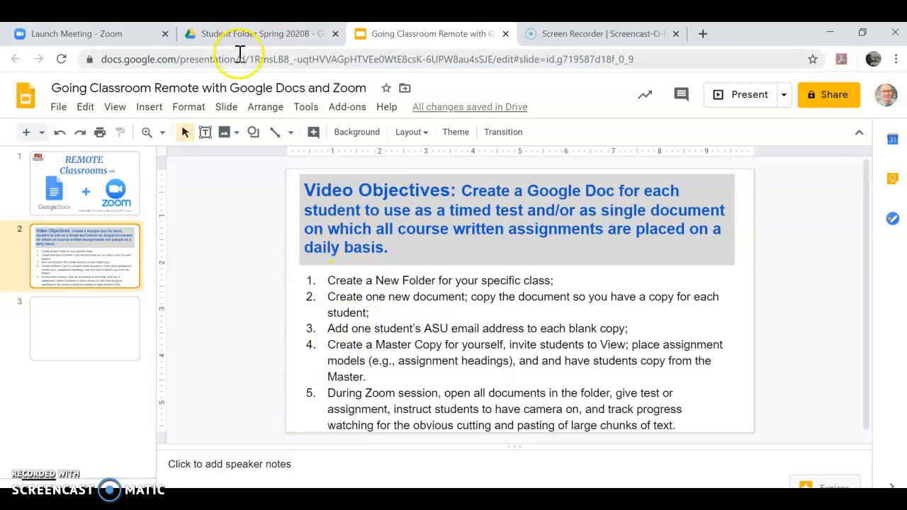
- Go to My Drive in the Drive tab and enter the .I1 LS course folder
{"action": "left_click", "coordinate": [255, 34]}
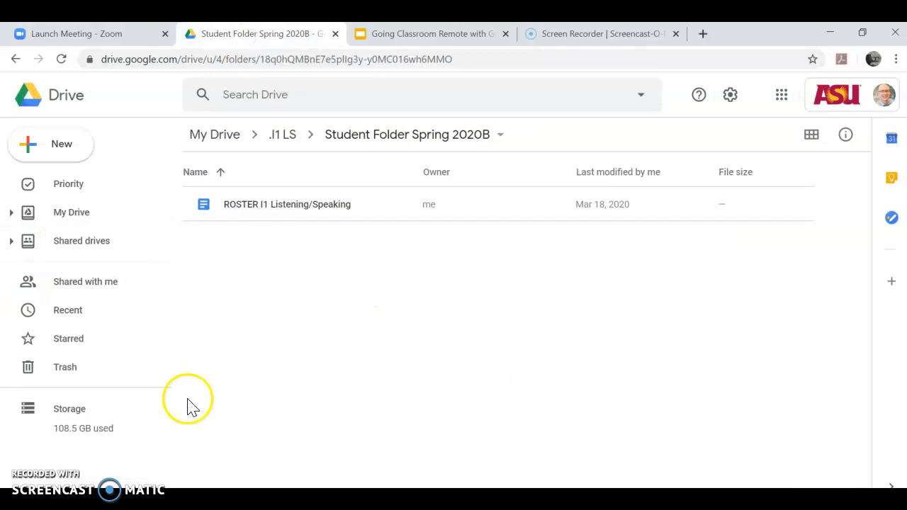
{"action": "left_click", "coordinate": [71, 213]}
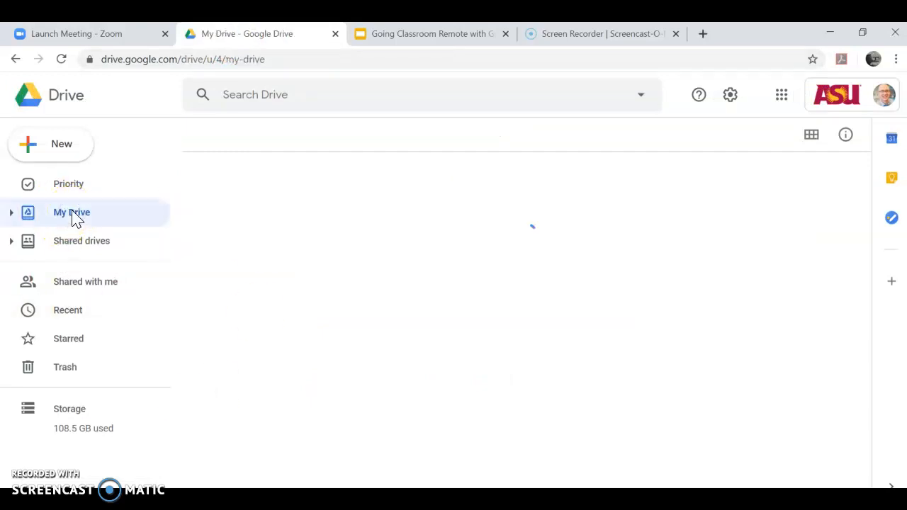
{"action": "left_click", "coordinate": [71, 213]}
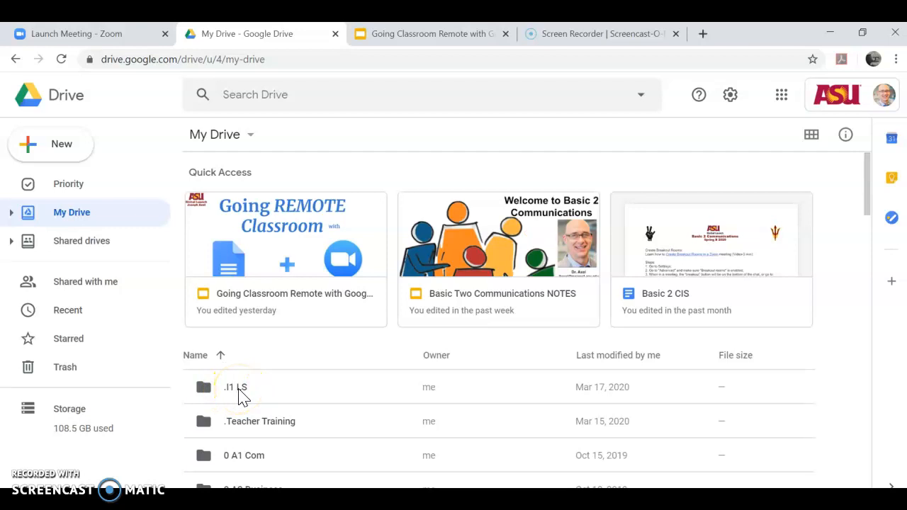
{"action": "double_click", "coordinate": [235, 387]}
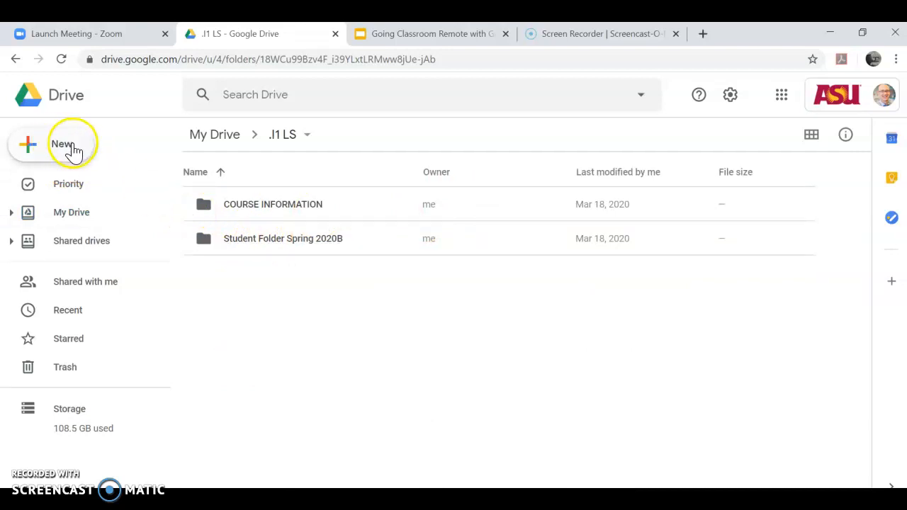
- Create a new folder named Student Assignments inside .I1 LS
{"action": "left_click", "coordinate": [63, 144]}
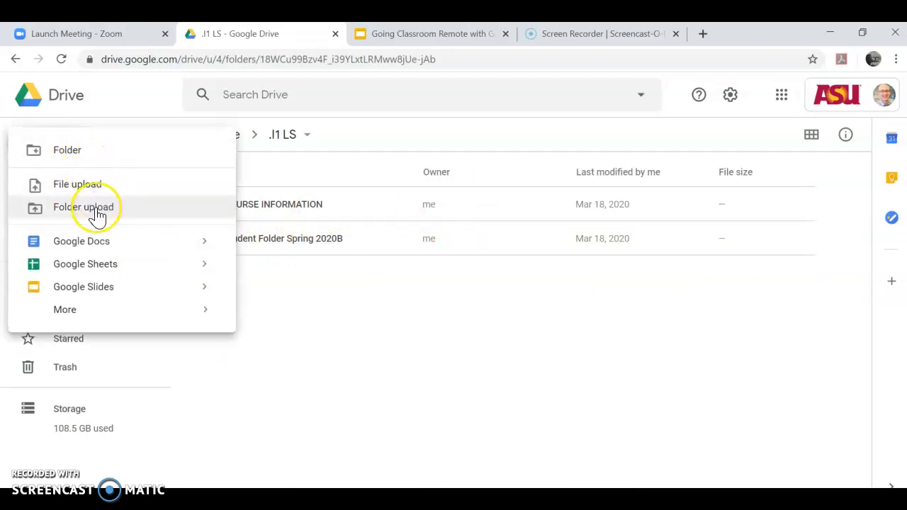
{"action": "left_click", "coordinate": [68, 150]}
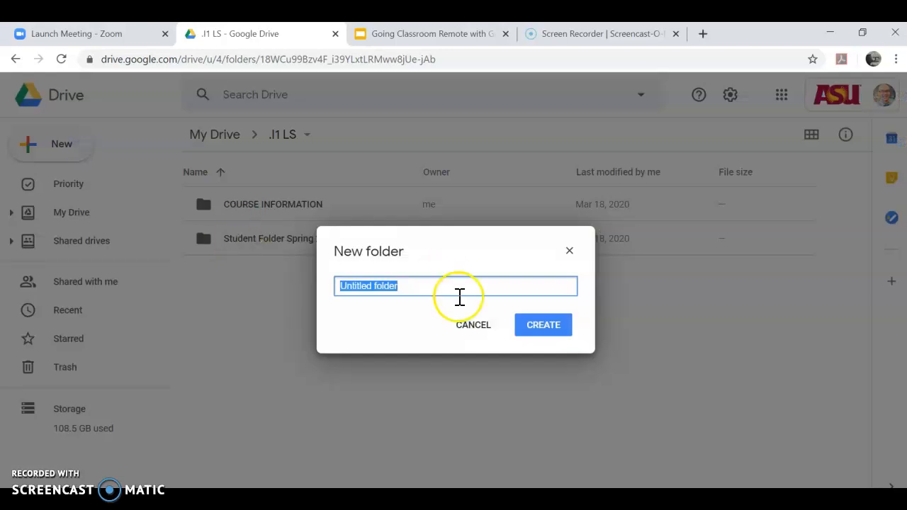
{"action": "type", "text": "Student"}
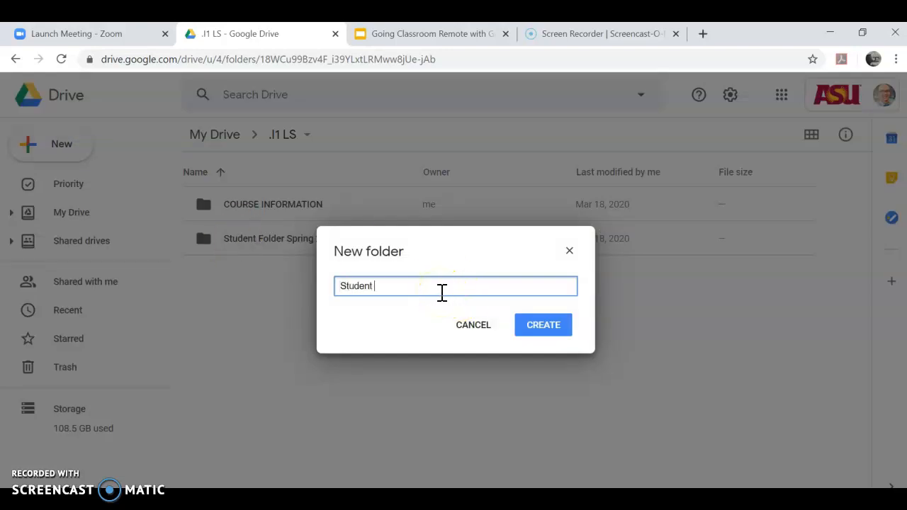
{"action": "type", "text": "Assignments"}
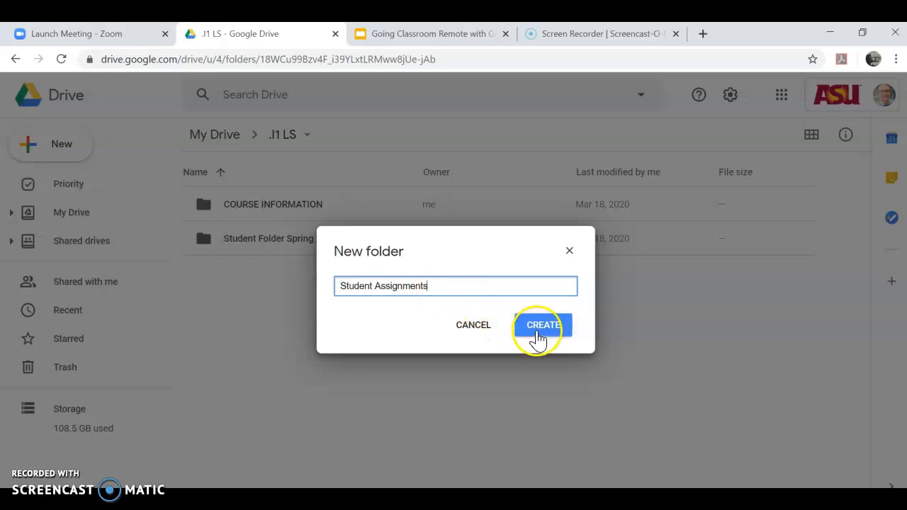
{"action": "left_click", "coordinate": [542, 324]}
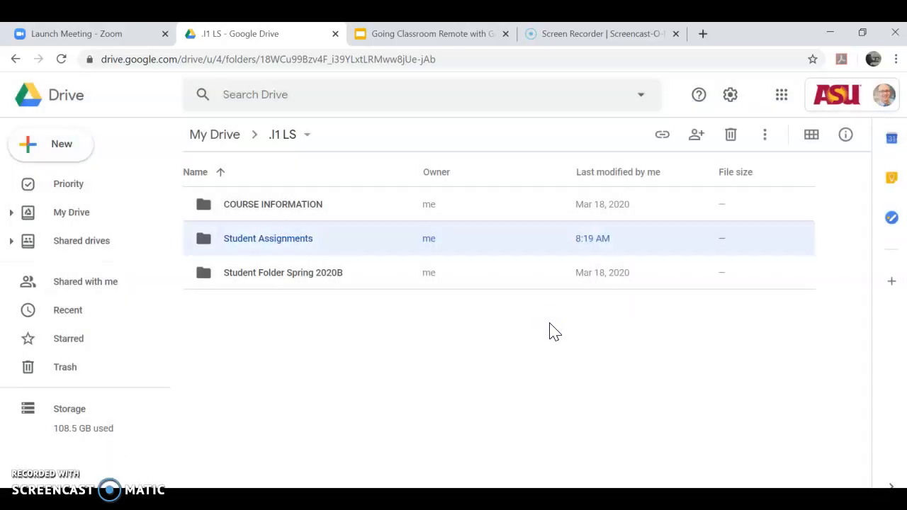
{"action": "mouse_move", "coordinate": [297, 274]}
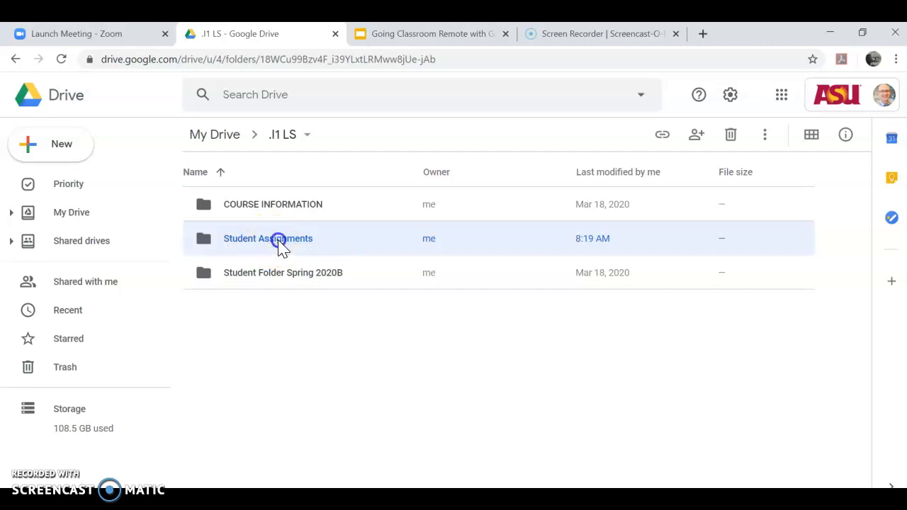
- Inside Student Assignments, create a blank Google Doc titled Student 1
{"action": "double_click", "coordinate": [268, 238]}
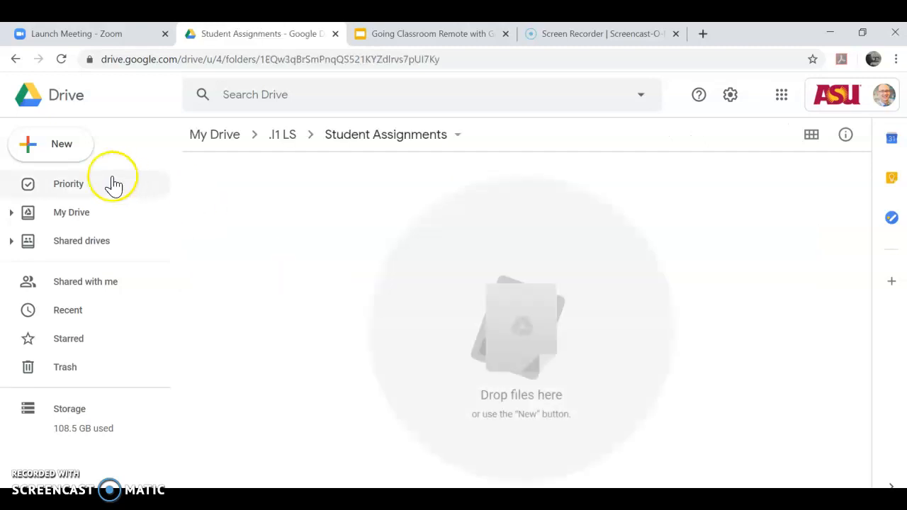
{"action": "left_click", "coordinate": [49, 144]}
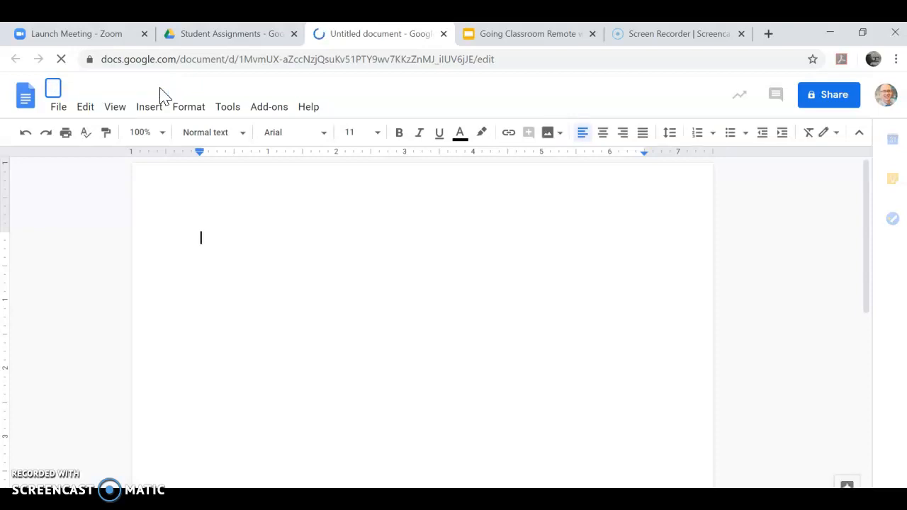
{"action": "type", "text": "Student"}
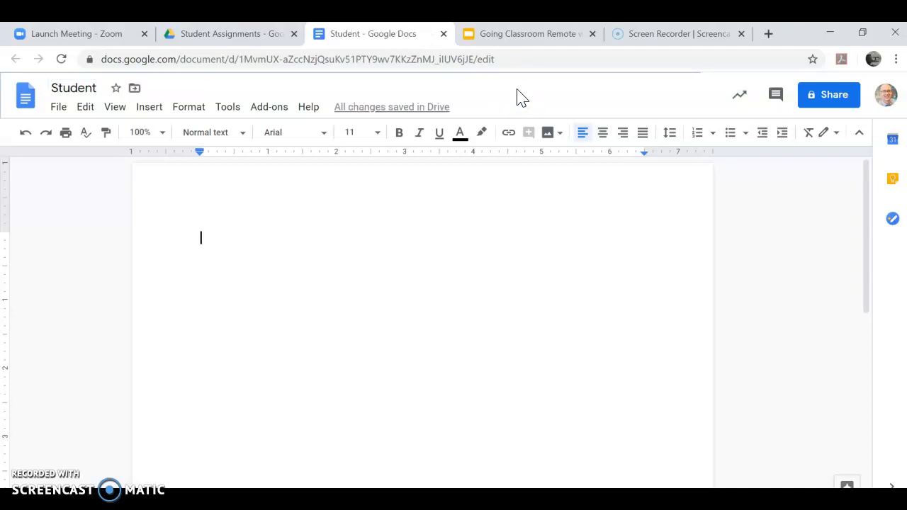
{"action": "left_click", "coordinate": [74, 88]}
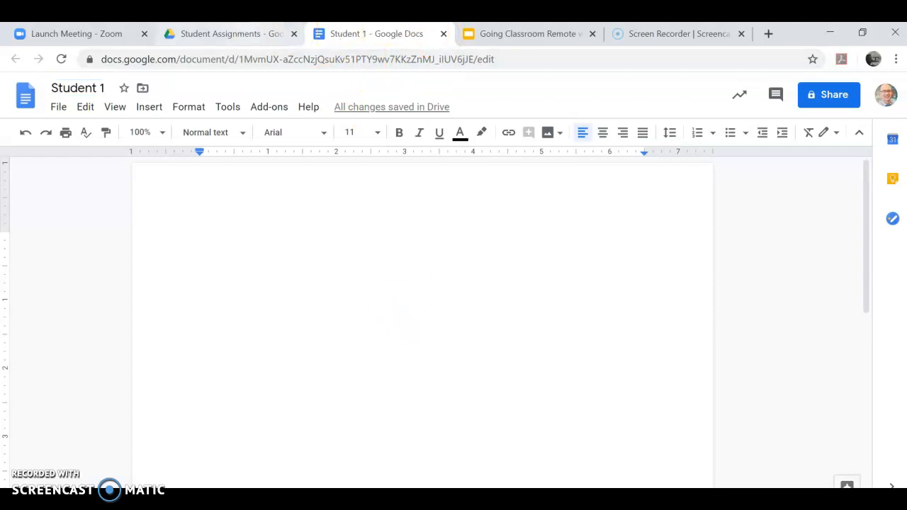
{"action": "left_click", "coordinate": [227, 34]}
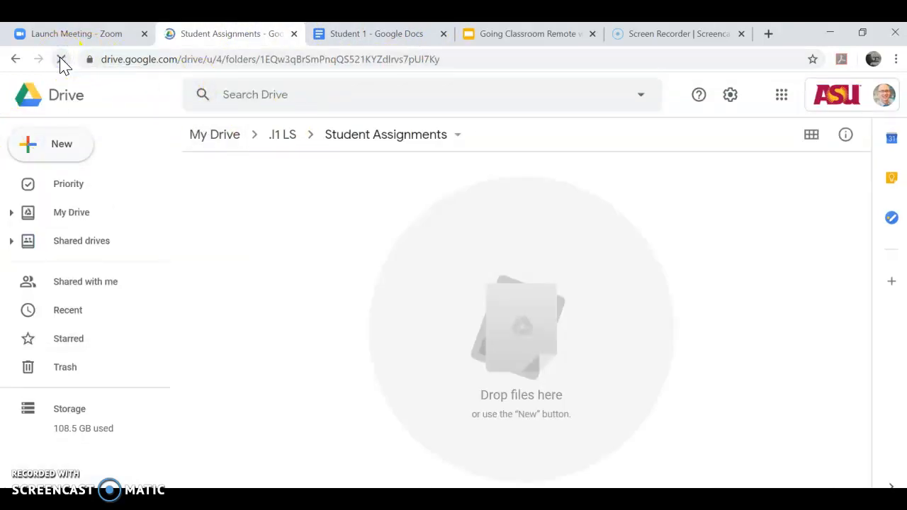
- Reload the folder and make a copy of the Student 1 document
{"action": "left_click", "coordinate": [61, 60]}
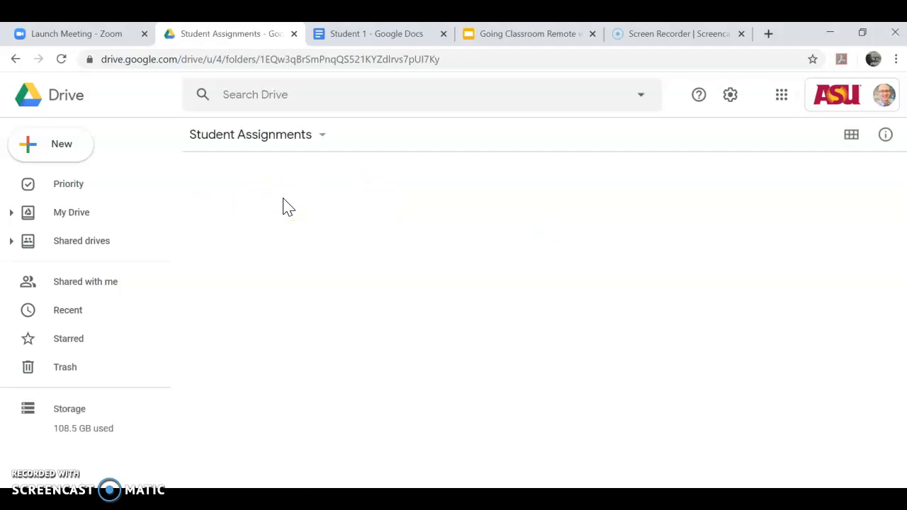
{"action": "left_click", "coordinate": [243, 204]}
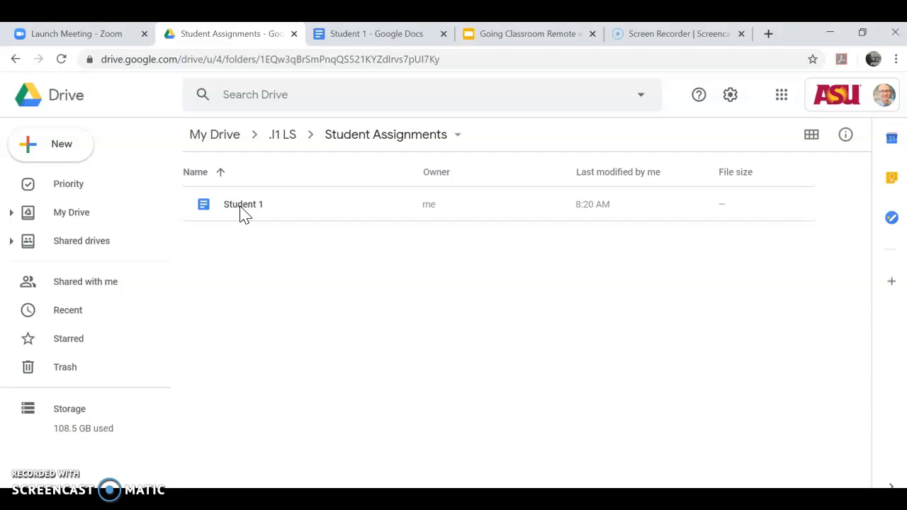
{"action": "left_click", "coordinate": [244, 204]}
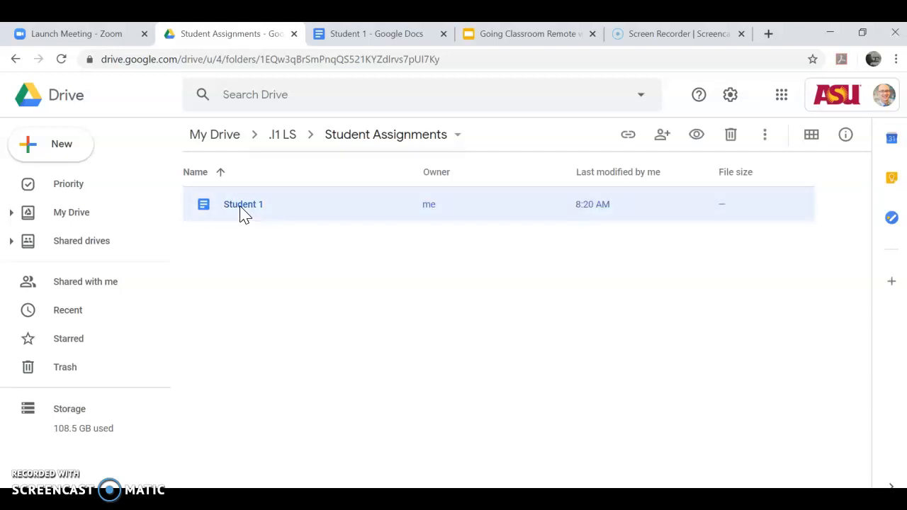
{"action": "right_click", "coordinate": [243, 204]}
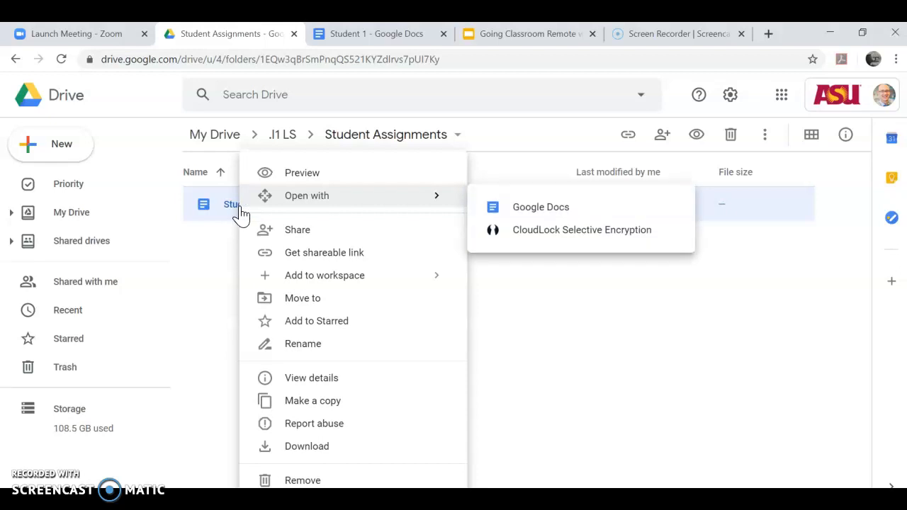
{"action": "mouse_move", "coordinate": [553, 315]}
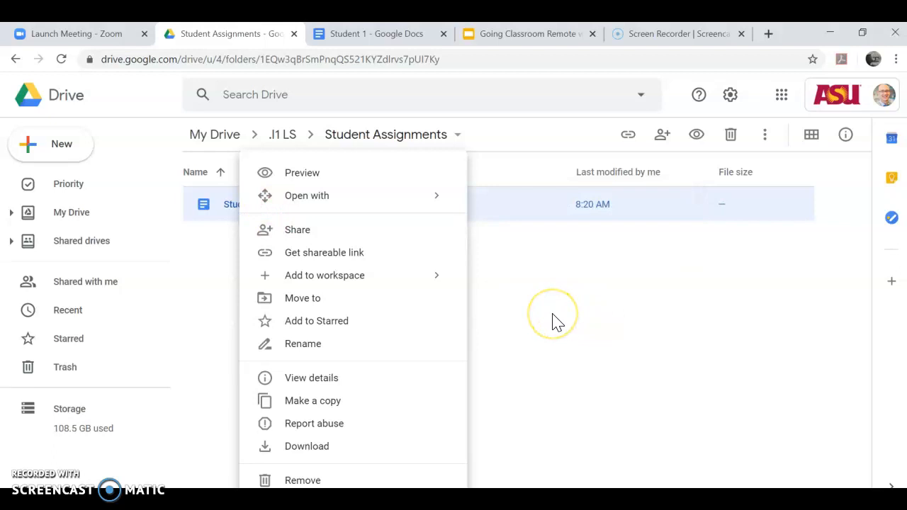
{"action": "mouse_move", "coordinate": [255, 241]}
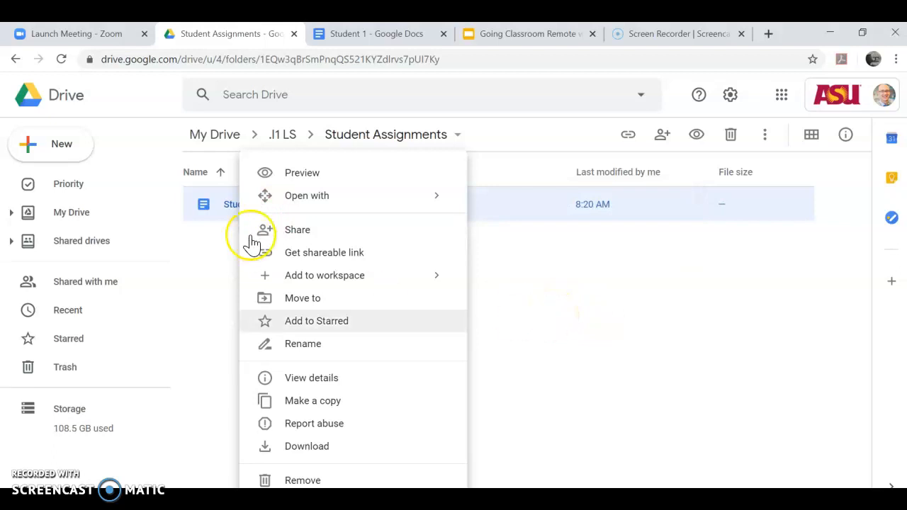
{"action": "mouse_move", "coordinate": [226, 212]}
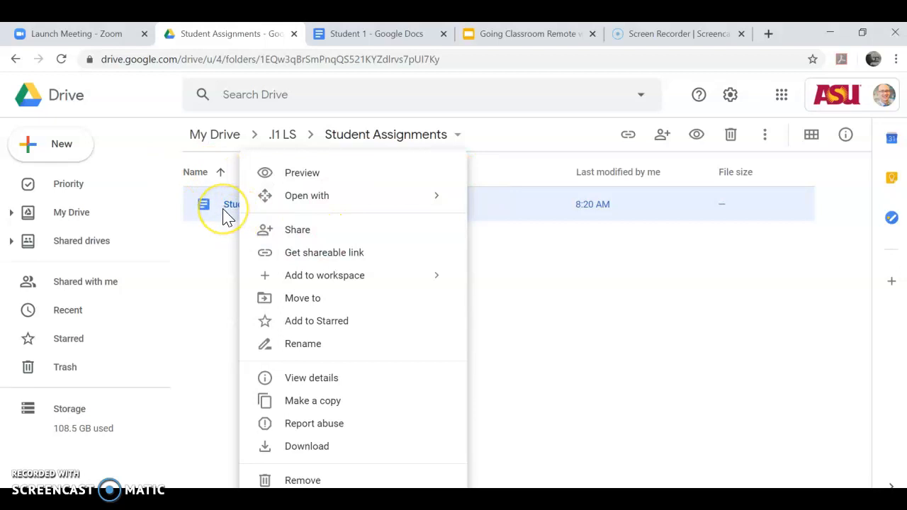
{"action": "mouse_move", "coordinate": [312, 376]}
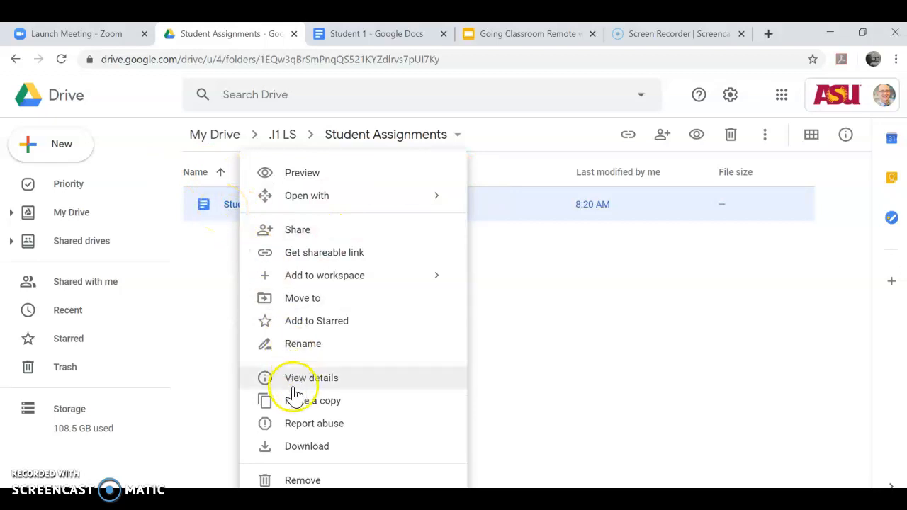
{"action": "left_click", "coordinate": [319, 399]}
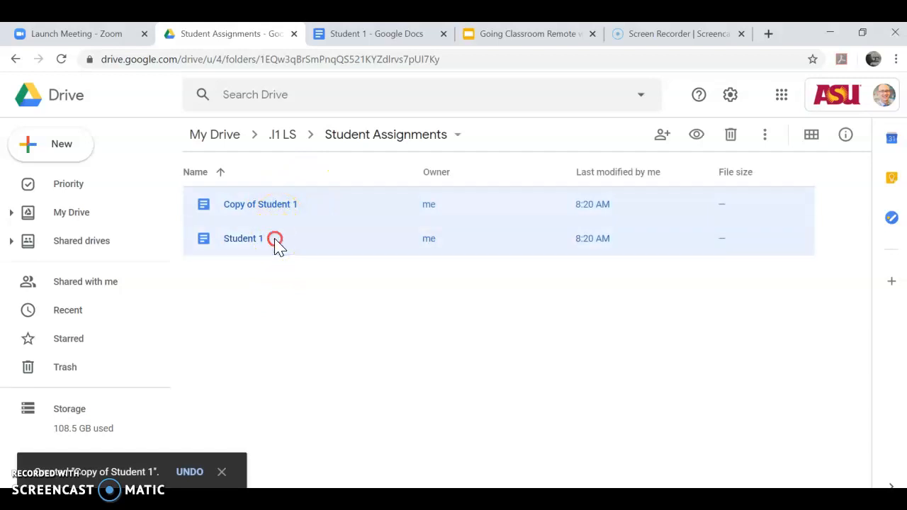
- Make a copy of both selected documents, giving four documents in the folder
{"action": "right_click", "coordinate": [244, 238]}
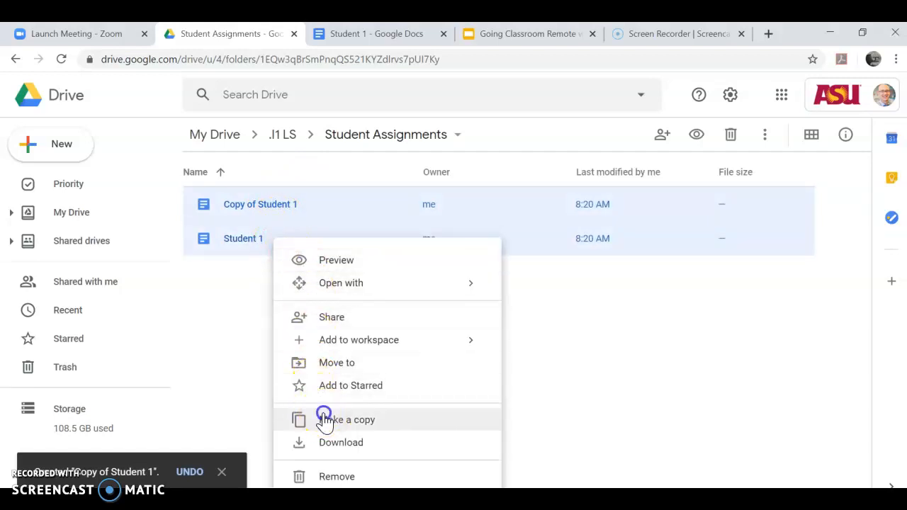
{"action": "left_click", "coordinate": [347, 419]}
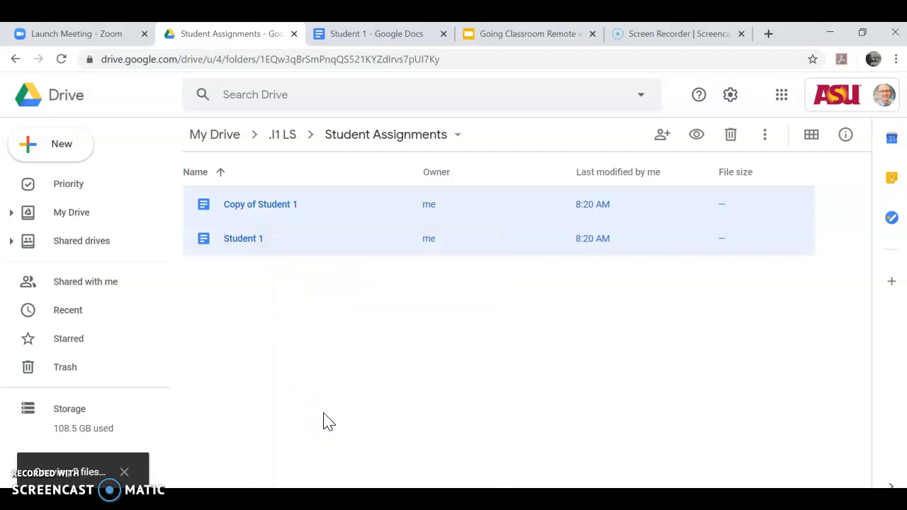
{"action": "mouse_move", "coordinate": [272, 204]}
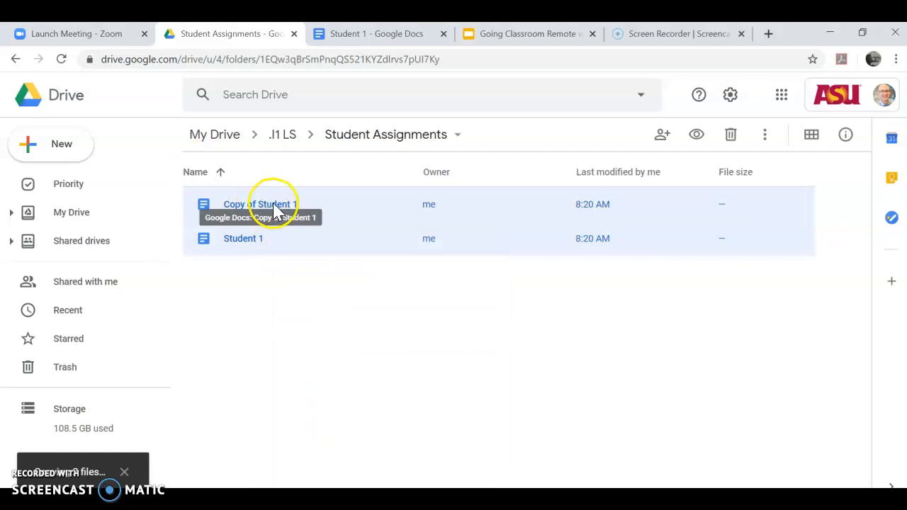
{"action": "mouse_move", "coordinate": [677, 121]}
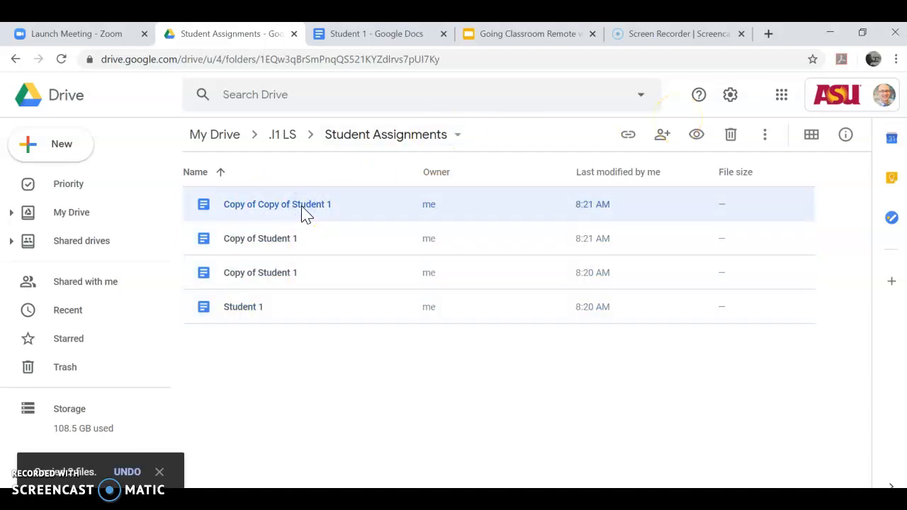
{"action": "left_click", "coordinate": [280, 204]}
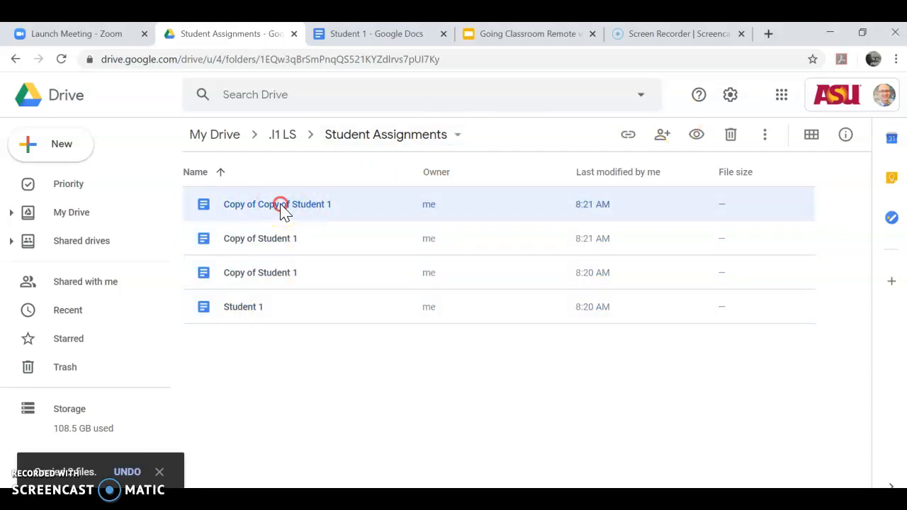
- Rename Copy of Copy of Student 1 to Student 1
{"action": "right_click", "coordinate": [278, 204]}
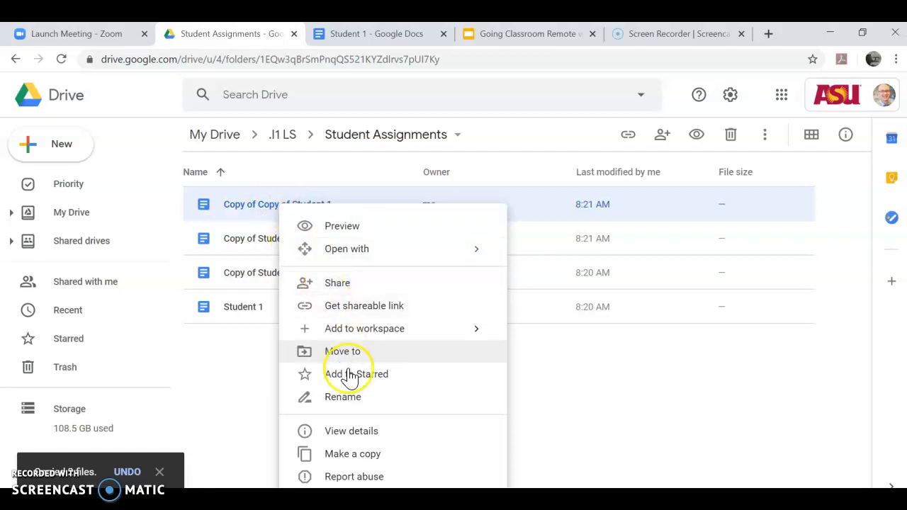
{"action": "left_click", "coordinate": [342, 397]}
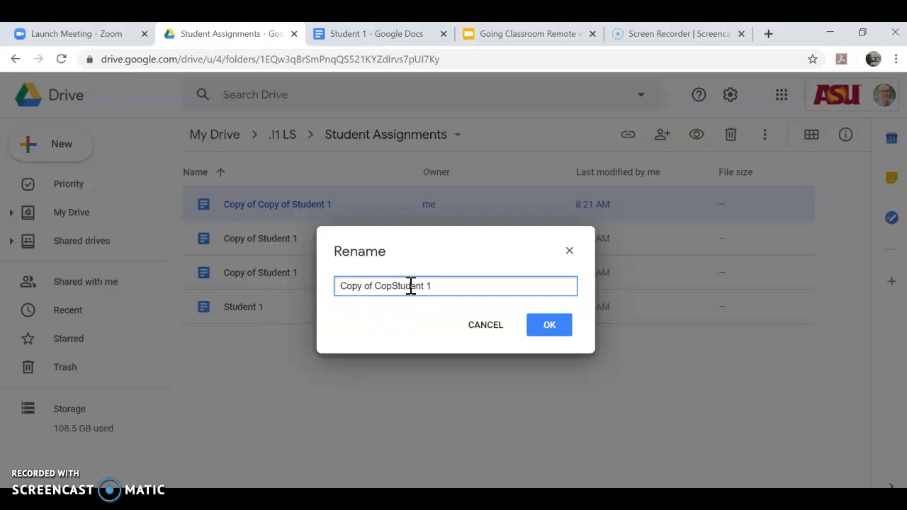
{"action": "type", "text": "Student 1"}
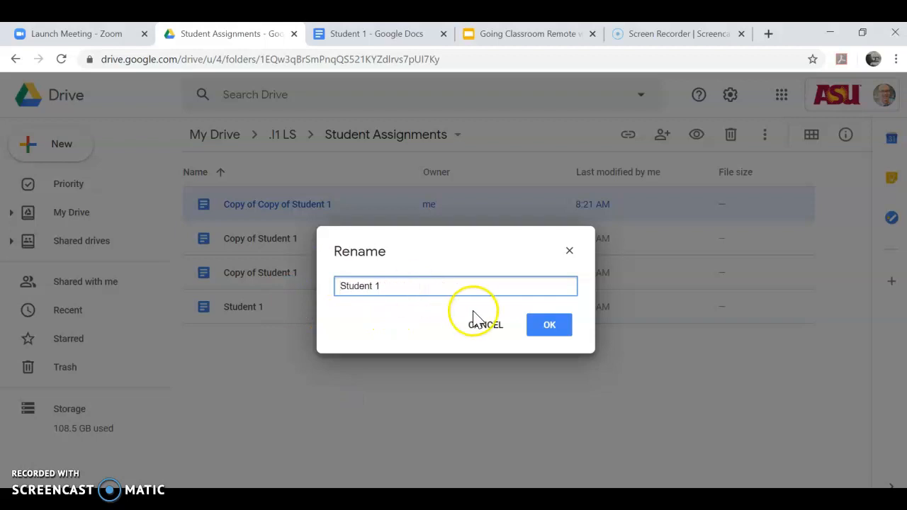
{"action": "left_click", "coordinate": [549, 324]}
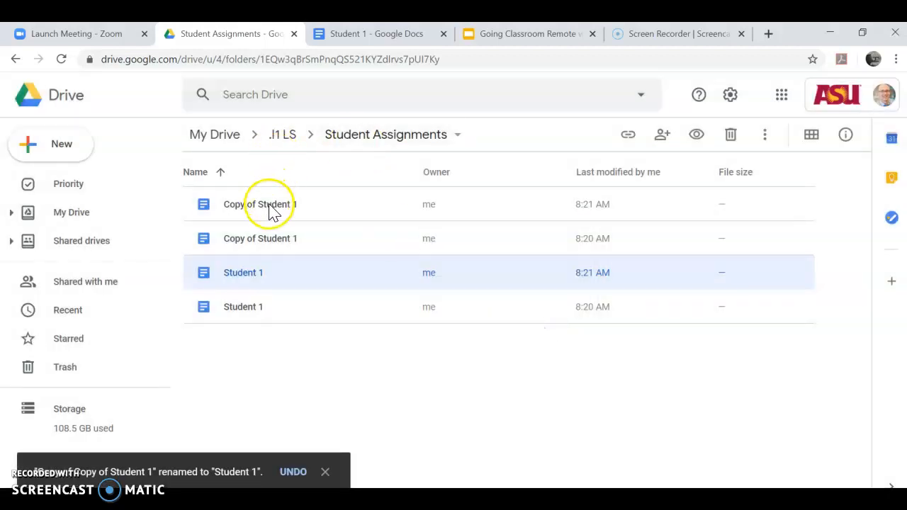
- Open the renamed document in Docs and retitle it Student 2
{"action": "double_click", "coordinate": [243, 272]}
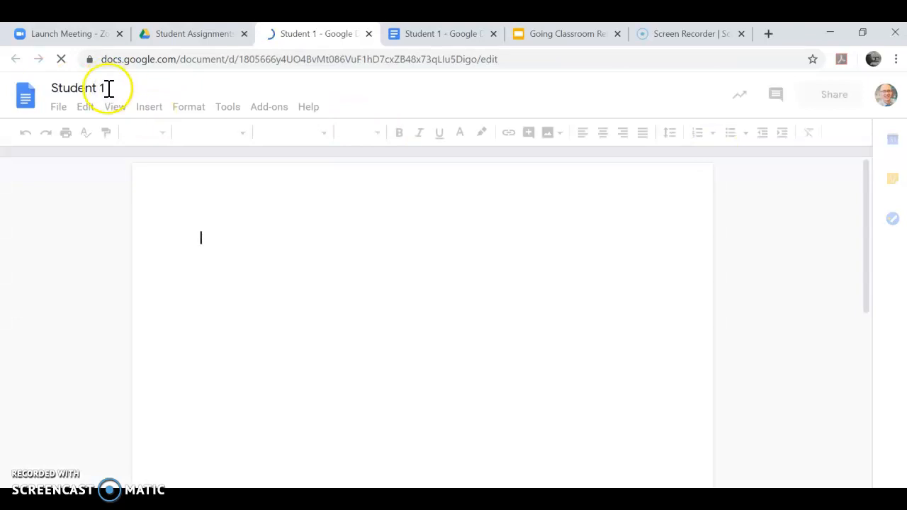
{"action": "left_click", "coordinate": [79, 88]}
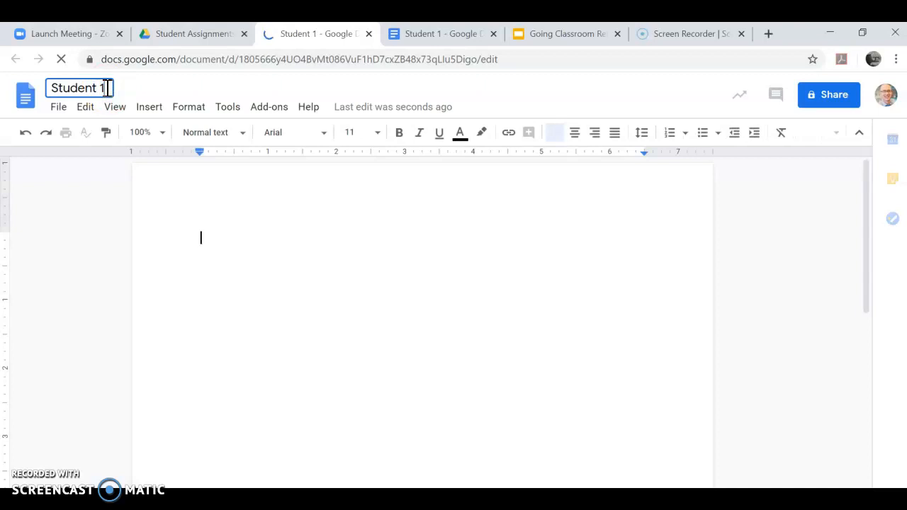
{"action": "type", "text": "2"}
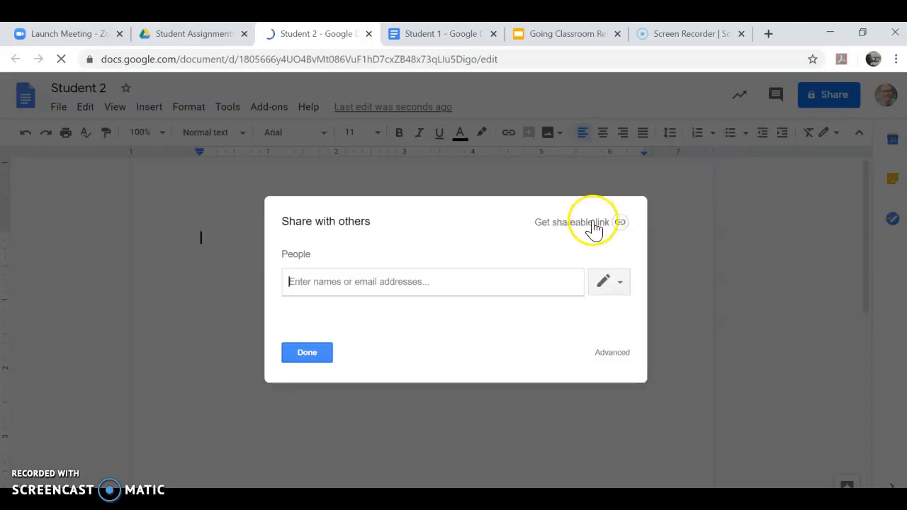
{"action": "mouse_move", "coordinate": [606, 280]}
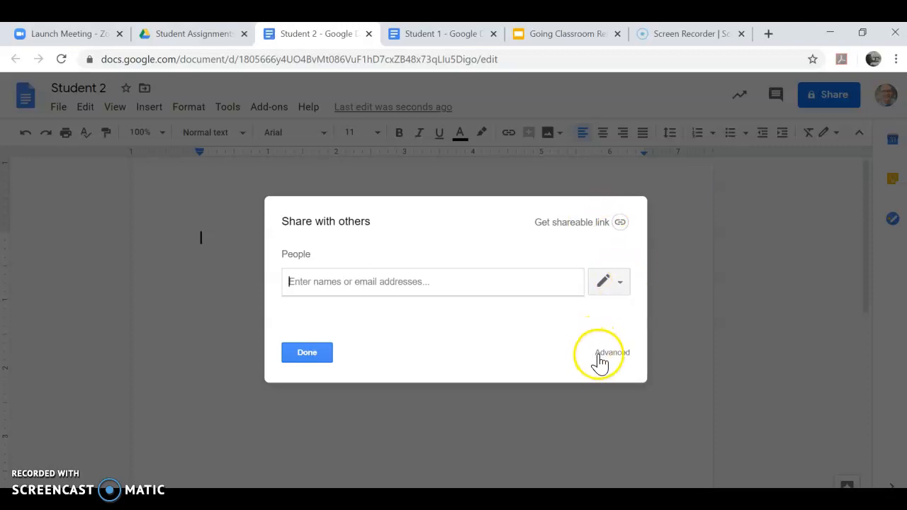
- Set link sharing to On - Anyone with the link, Can edit, and save
{"action": "left_click", "coordinate": [611, 352]}
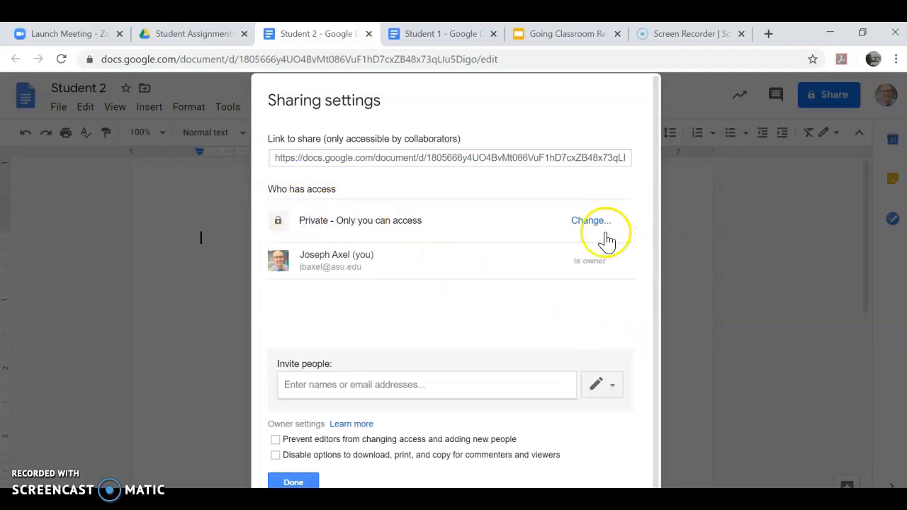
{"action": "left_click", "coordinate": [591, 221]}
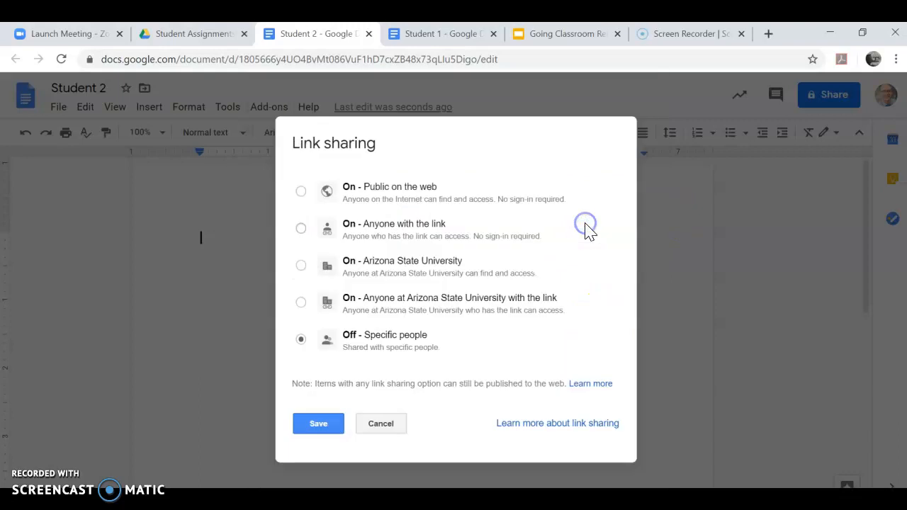
{"action": "mouse_move", "coordinate": [306, 267]}
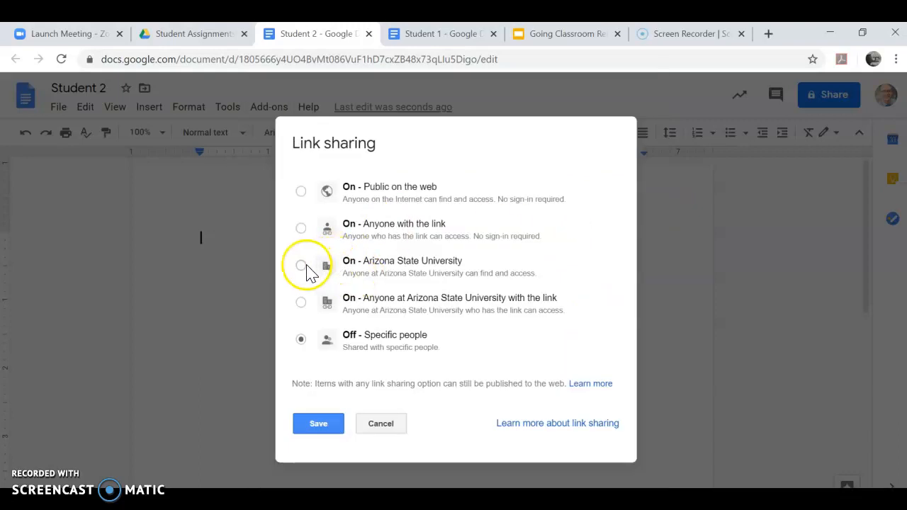
{"action": "mouse_move", "coordinate": [365, 244]}
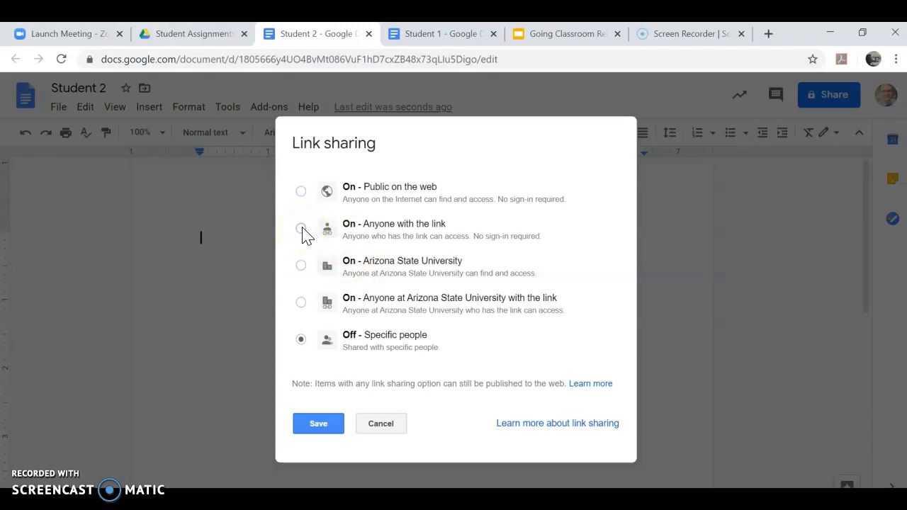
{"action": "left_click", "coordinate": [301, 229]}
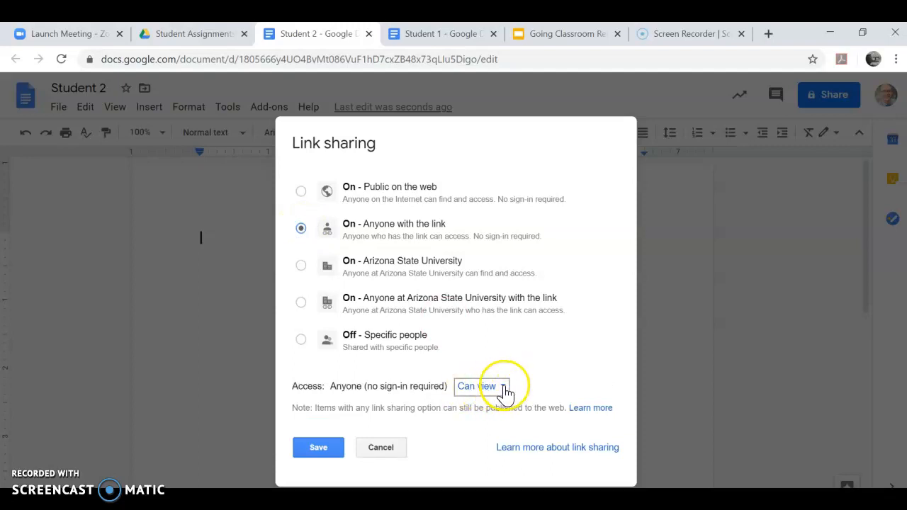
{"action": "left_click", "coordinate": [482, 386]}
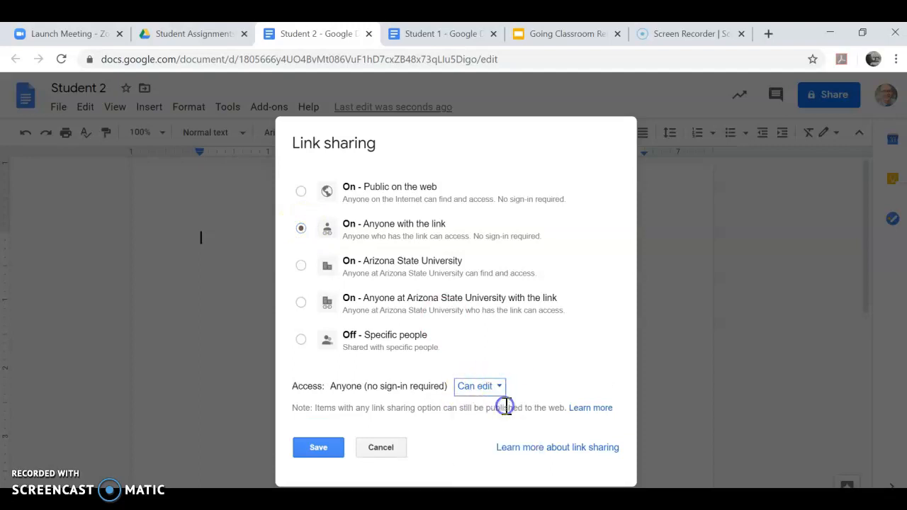
{"action": "left_click", "coordinate": [317, 448]}
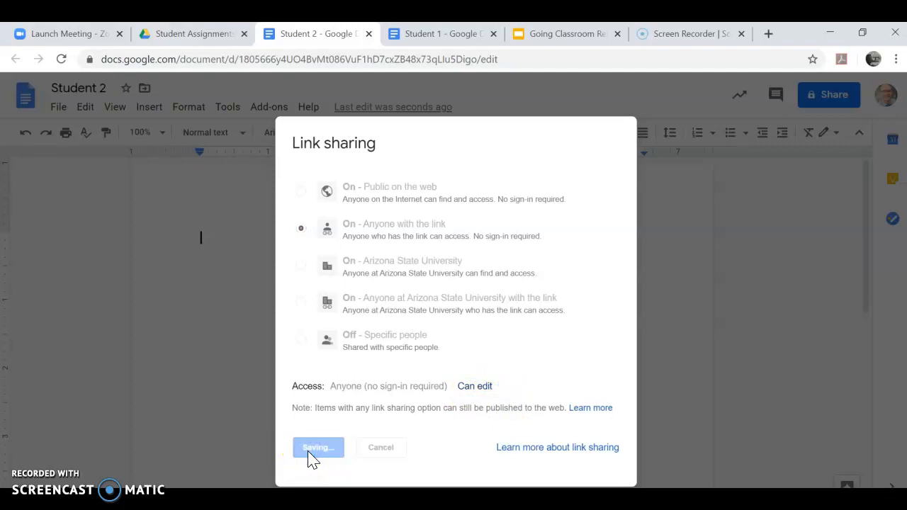
{"action": "left_click", "coordinate": [318, 448]}
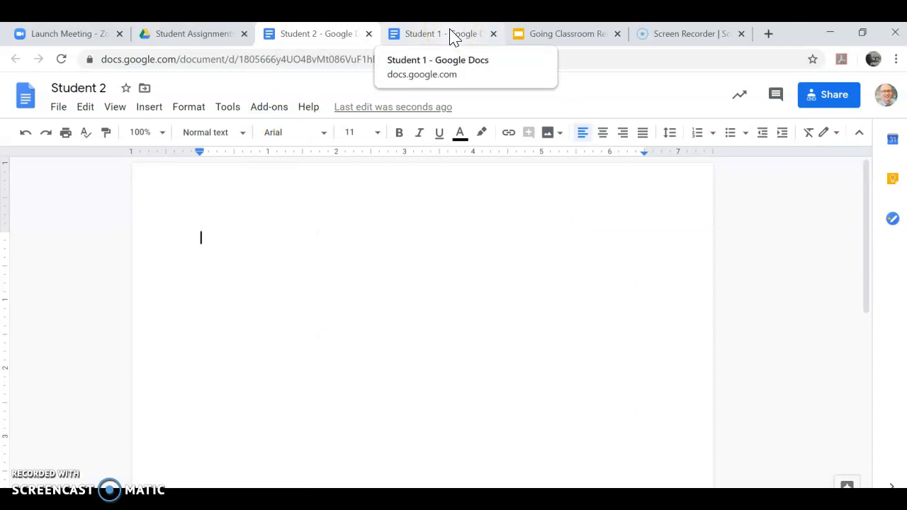
- Add the word 'First' to the Student 2 document and return to the Student Assignments folder
{"action": "type", "text": "First"}
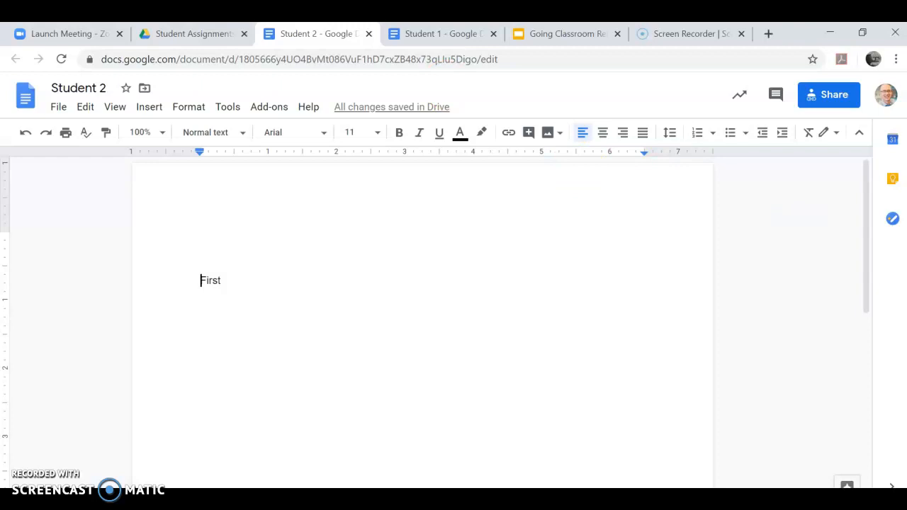
{"action": "left_click", "coordinate": [192, 34]}
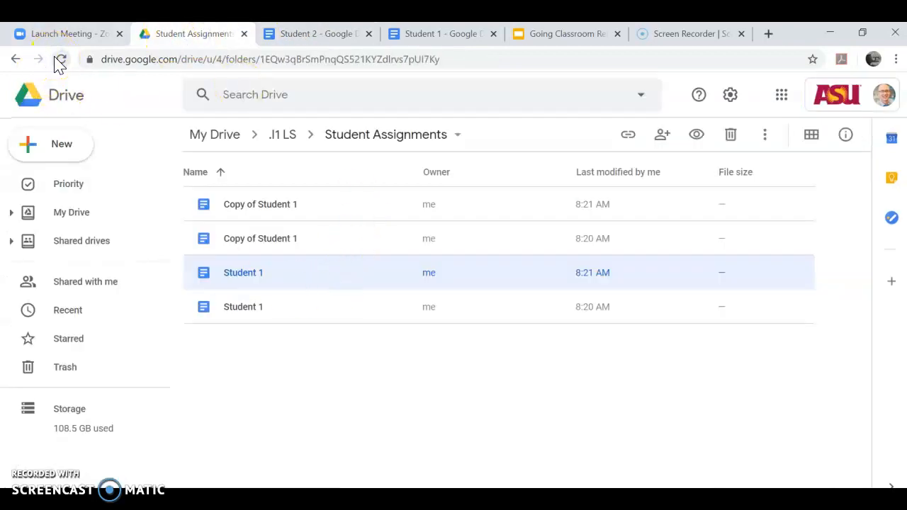
- Reload the folder so the renamed, shared Student 2 document appears in the listing
{"action": "left_click", "coordinate": [60, 60]}
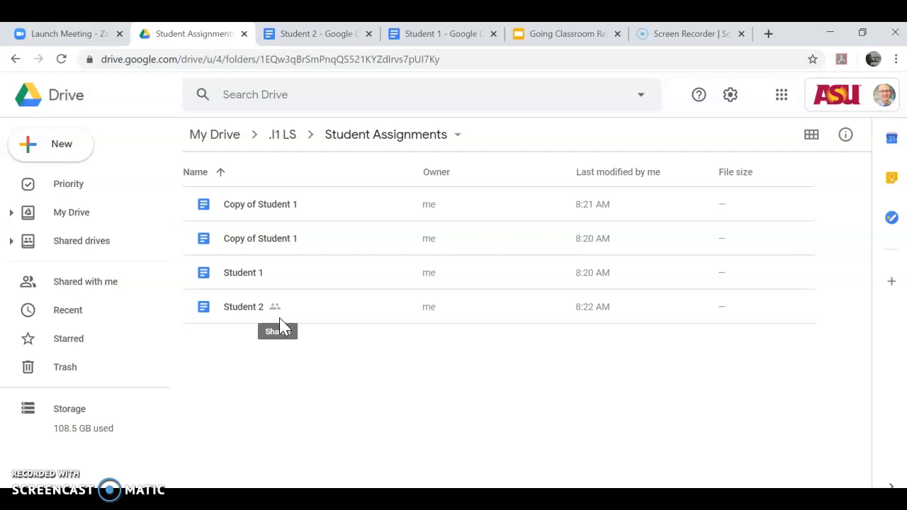
{"action": "mouse_move", "coordinate": [296, 306]}
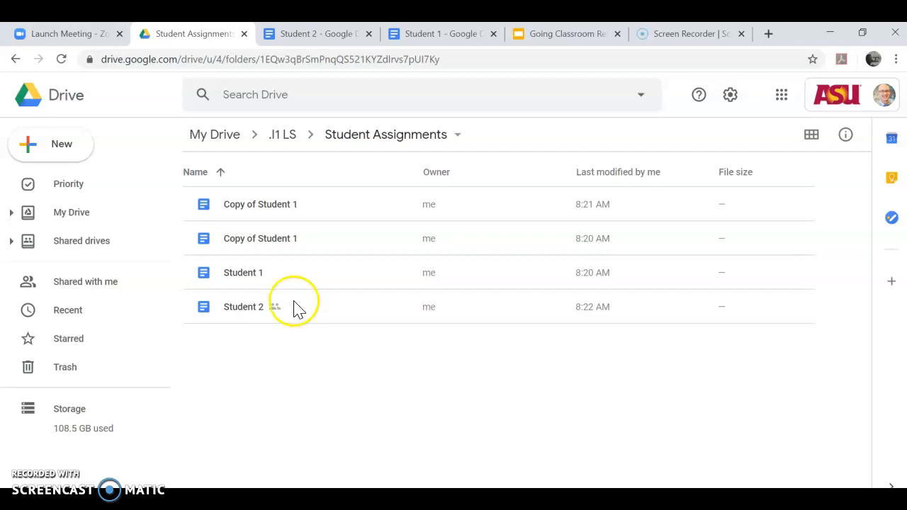
{"action": "mouse_move", "coordinate": [388, 485]}
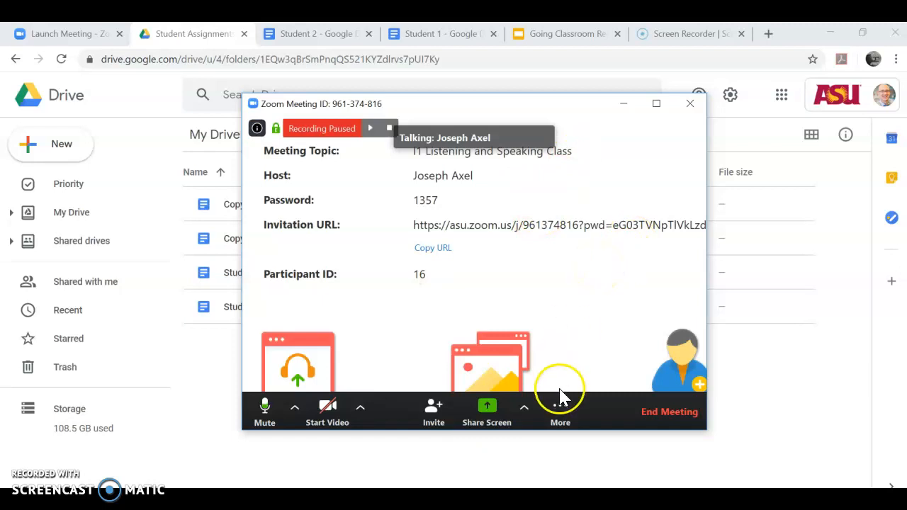
- Bring up the Breakout Rooms setup via More and show the Recreate options
{"action": "left_click", "coordinate": [560, 411]}
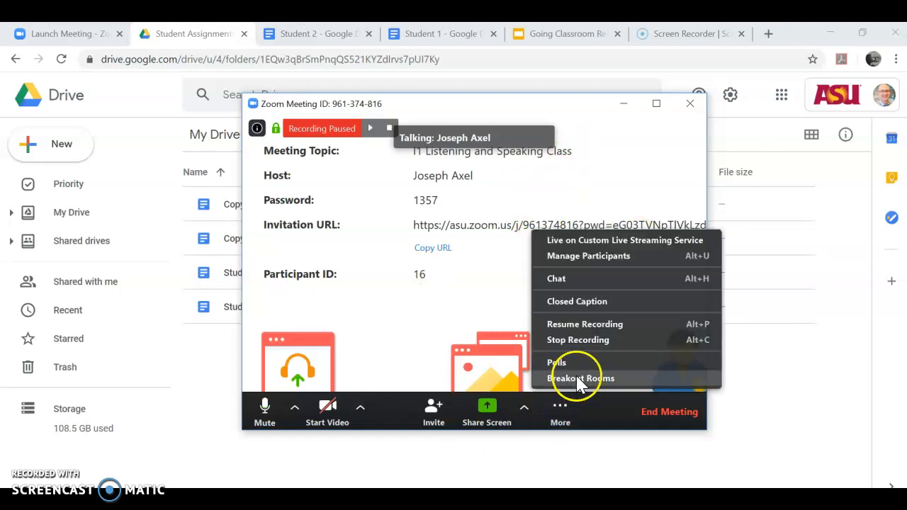
{"action": "left_click", "coordinate": [581, 377]}
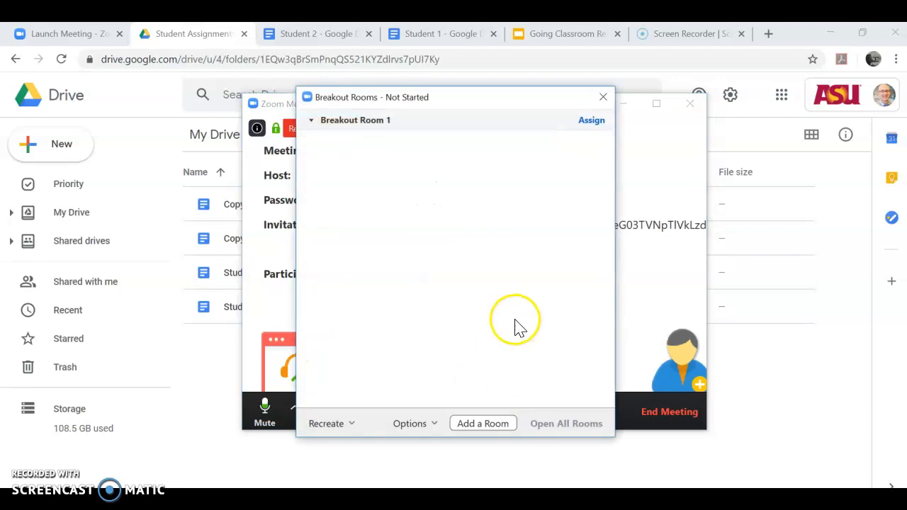
{"action": "left_click", "coordinate": [325, 422]}
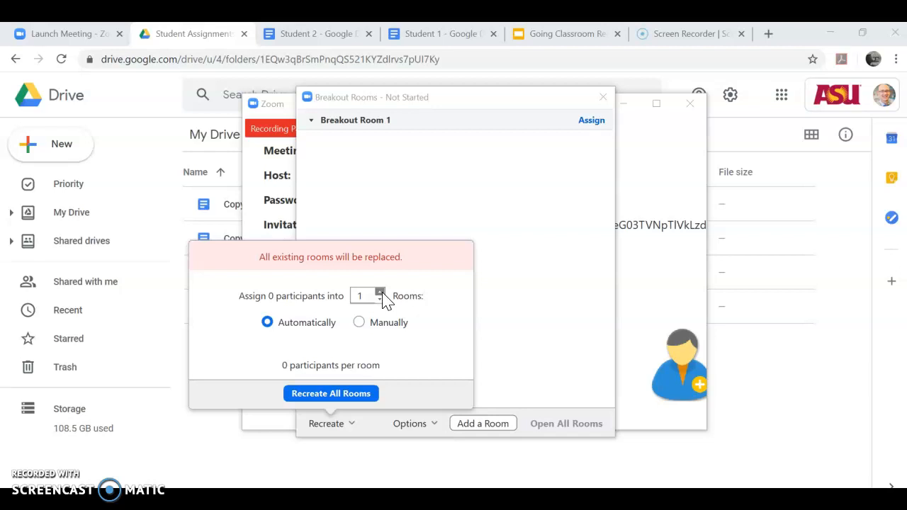
- Recreate all rooms as ten breakout rooms, then go to the Student 1 document
{"action": "left_click", "coordinate": [381, 291]}
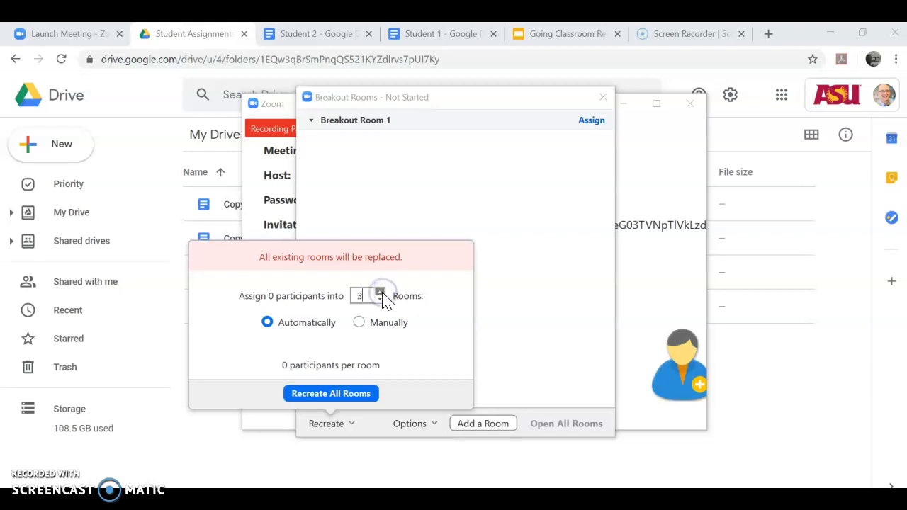
{"action": "left_click", "coordinate": [381, 292]}
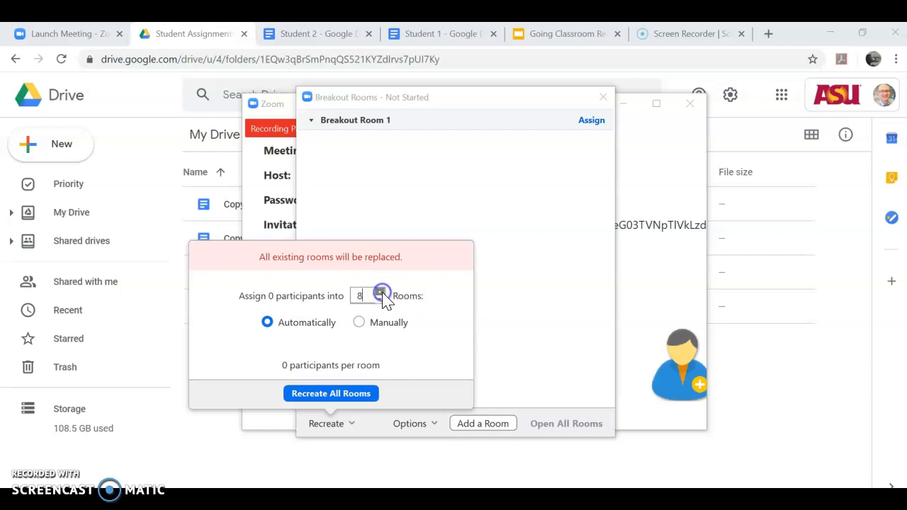
{"action": "left_click", "coordinate": [380, 292]}
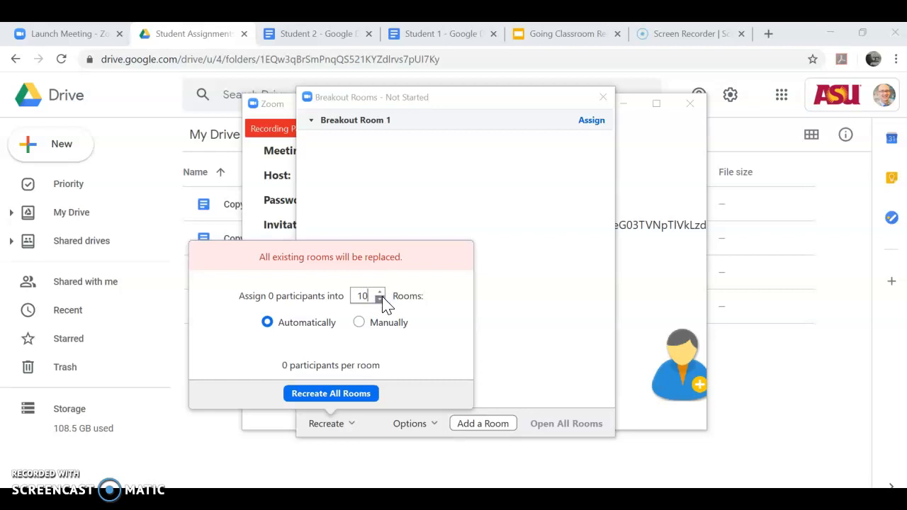
{"action": "left_click", "coordinate": [330, 394]}
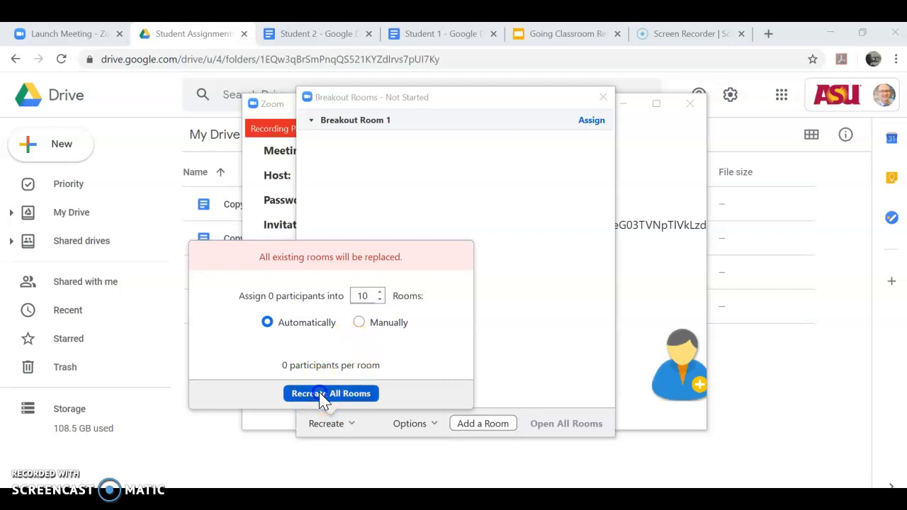
{"action": "left_click", "coordinate": [331, 394]}
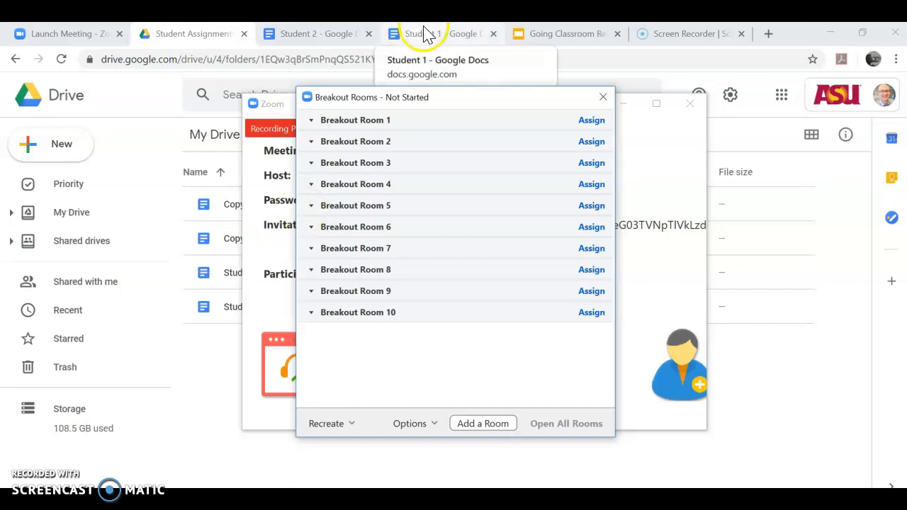
{"action": "left_click", "coordinate": [422, 34]}
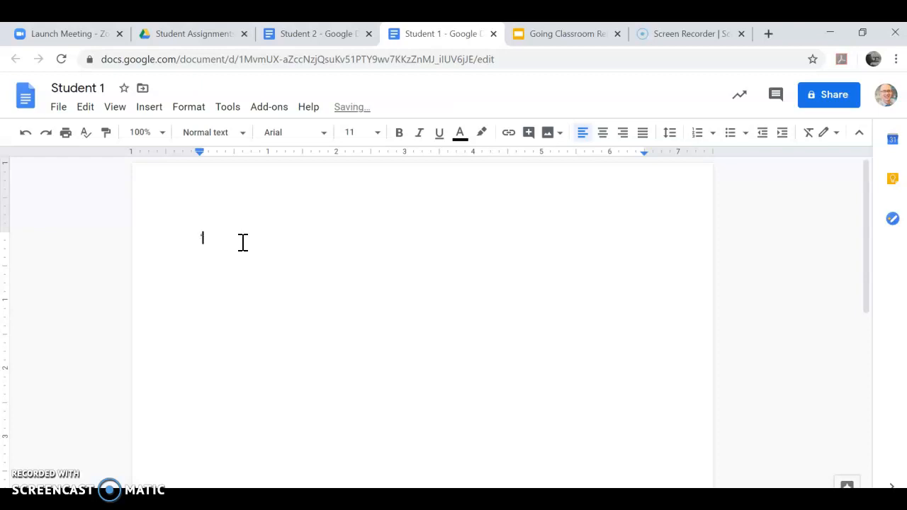
- Delete the stray '1' from Student 1, then show slide 1 of Going Classroom Remote
{"action": "key", "text": "backspace"}
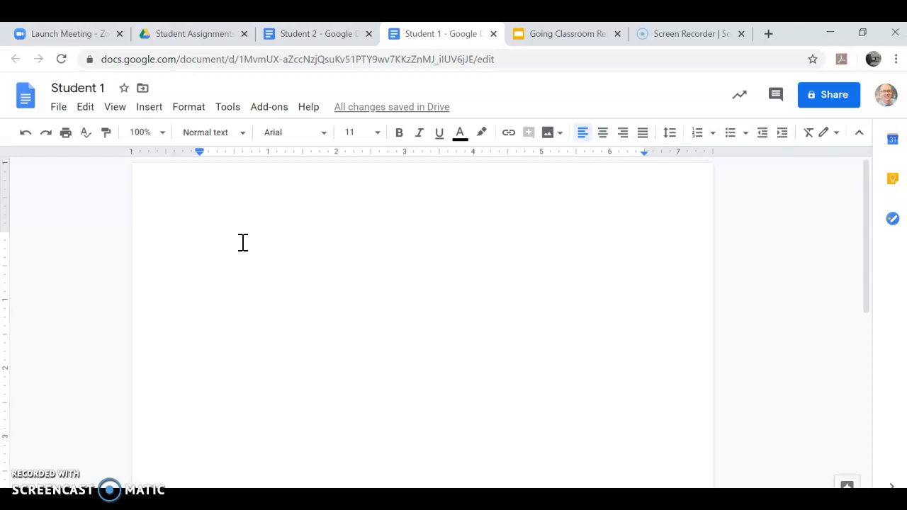
{"action": "mouse_move", "coordinate": [26, 309]}
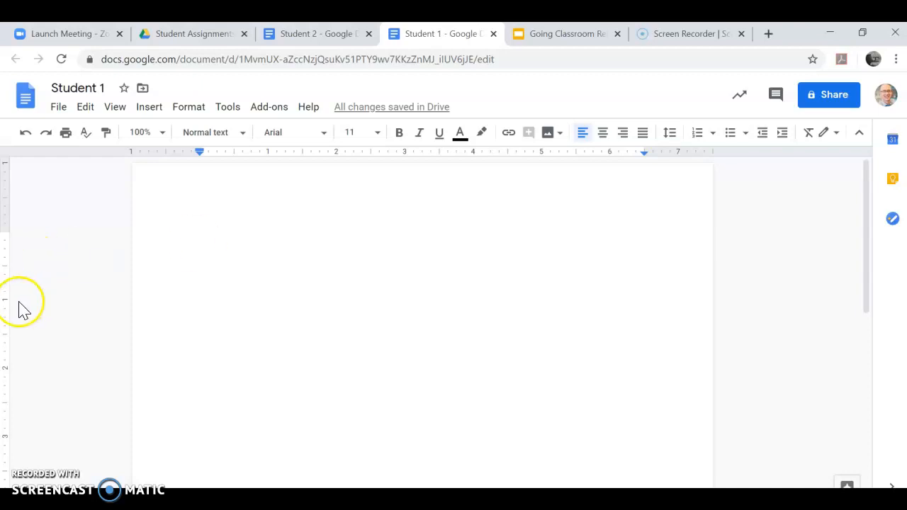
{"action": "mouse_move", "coordinate": [45, 432]}
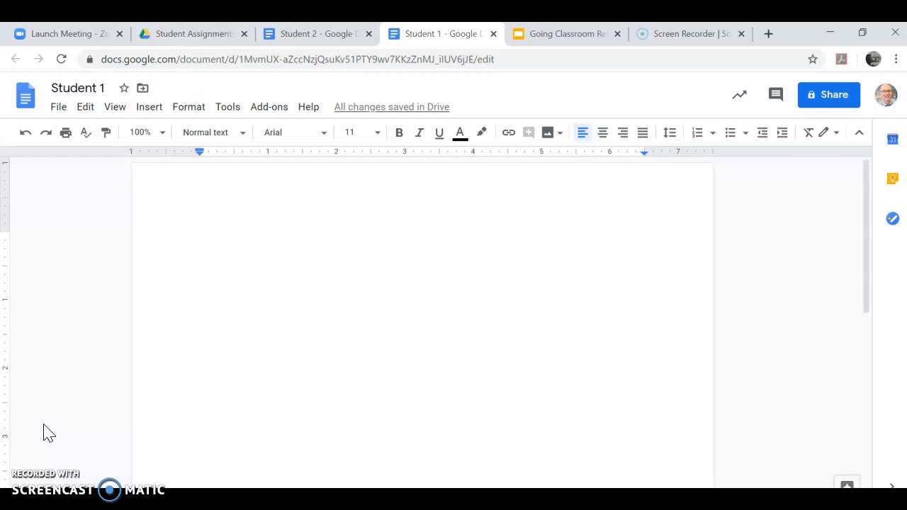
{"action": "mouse_move", "coordinate": [317, 34]}
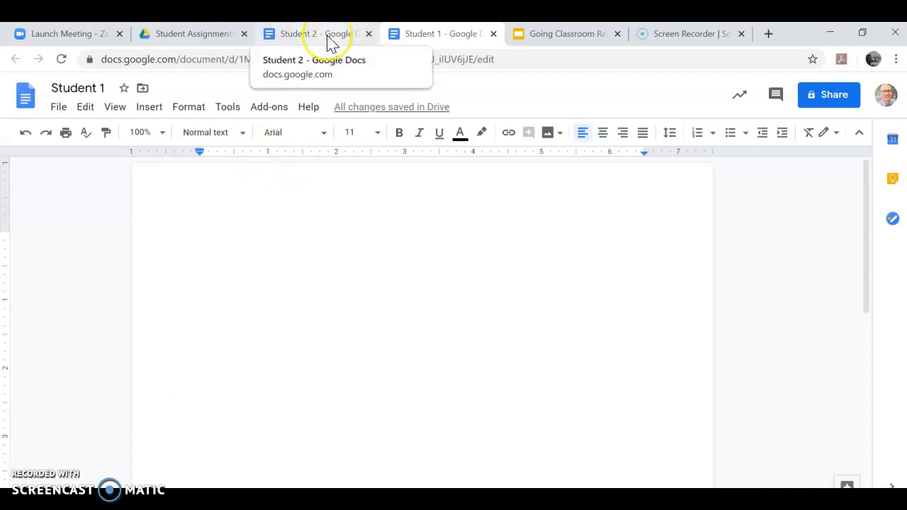
{"action": "left_click", "coordinate": [314, 34]}
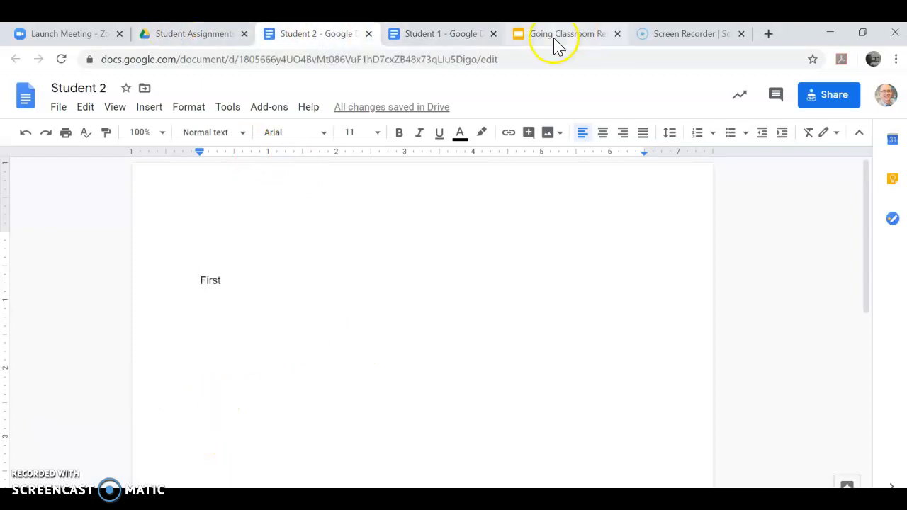
{"action": "left_click", "coordinate": [564, 34]}
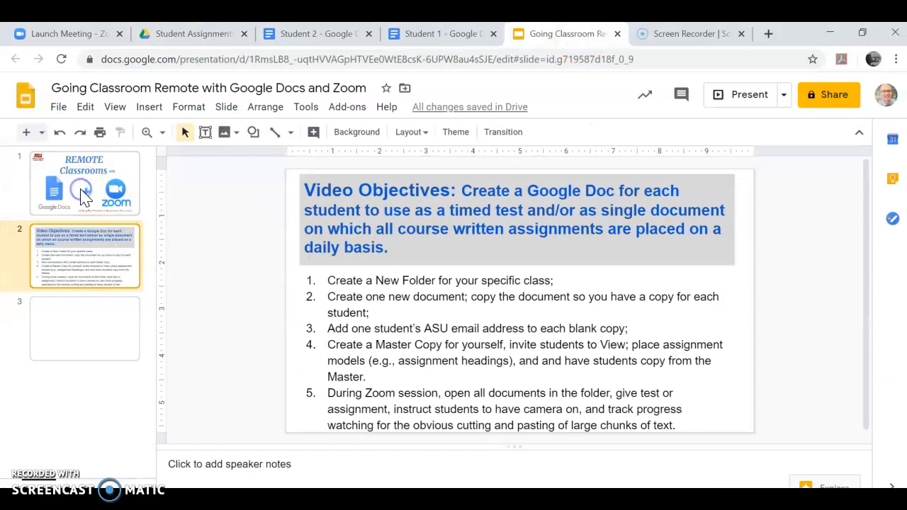
{"action": "left_click", "coordinate": [85, 183]}
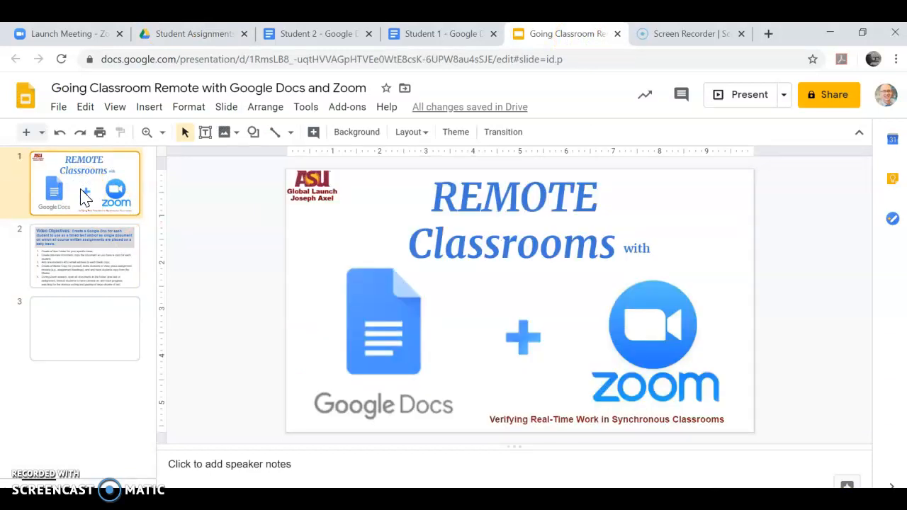